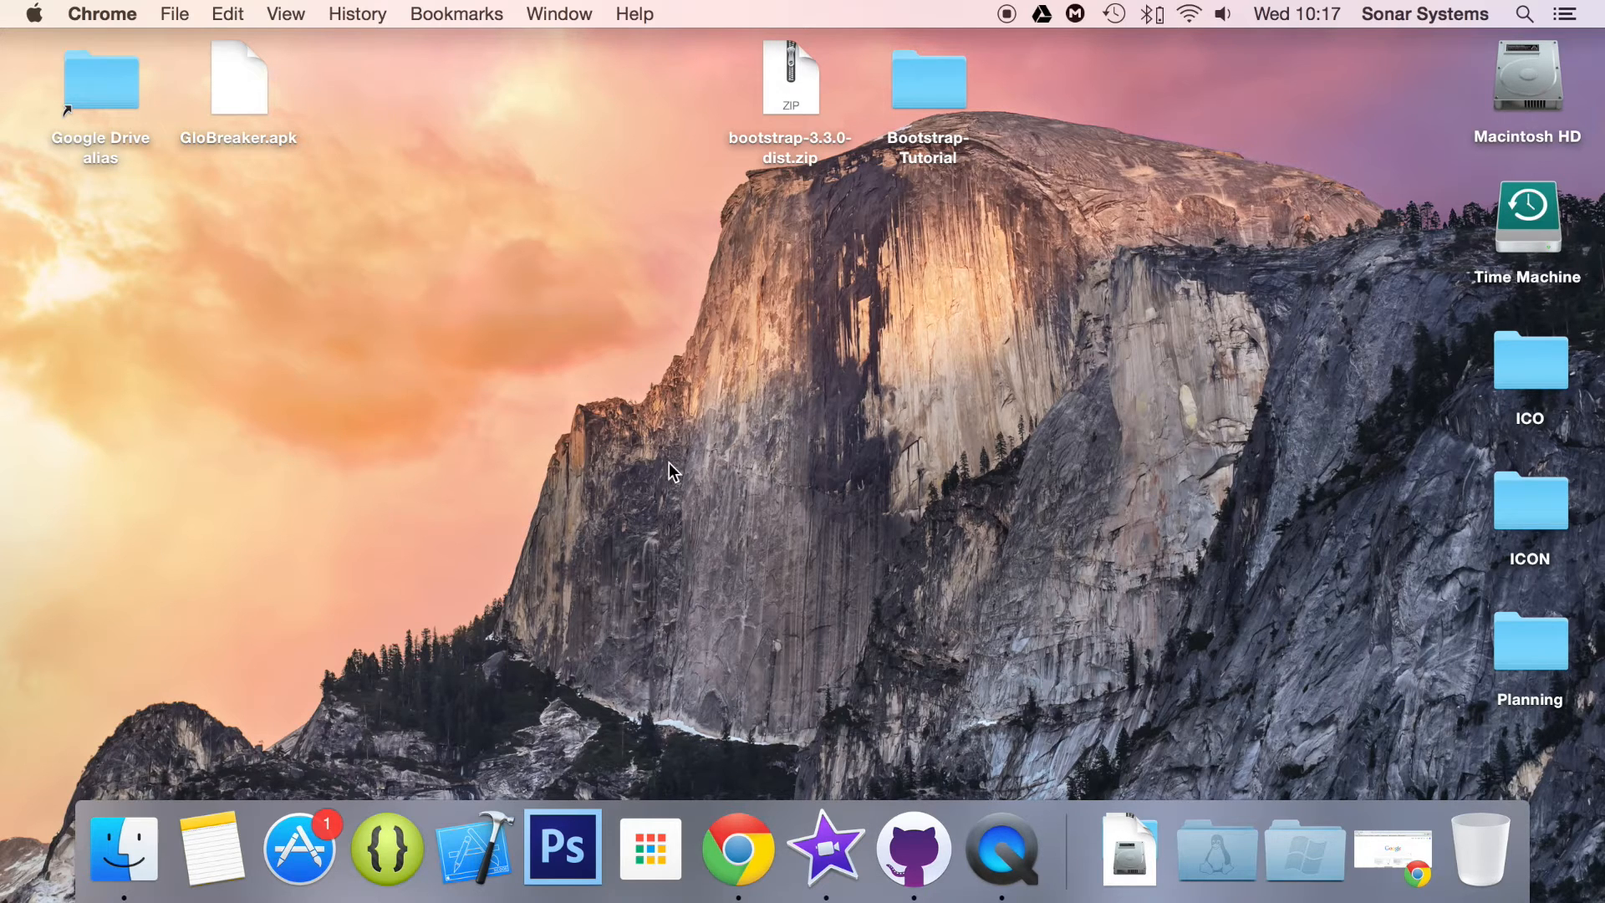
- Bring index.html forward in Sublime Text at the body container section
click(926, 80)
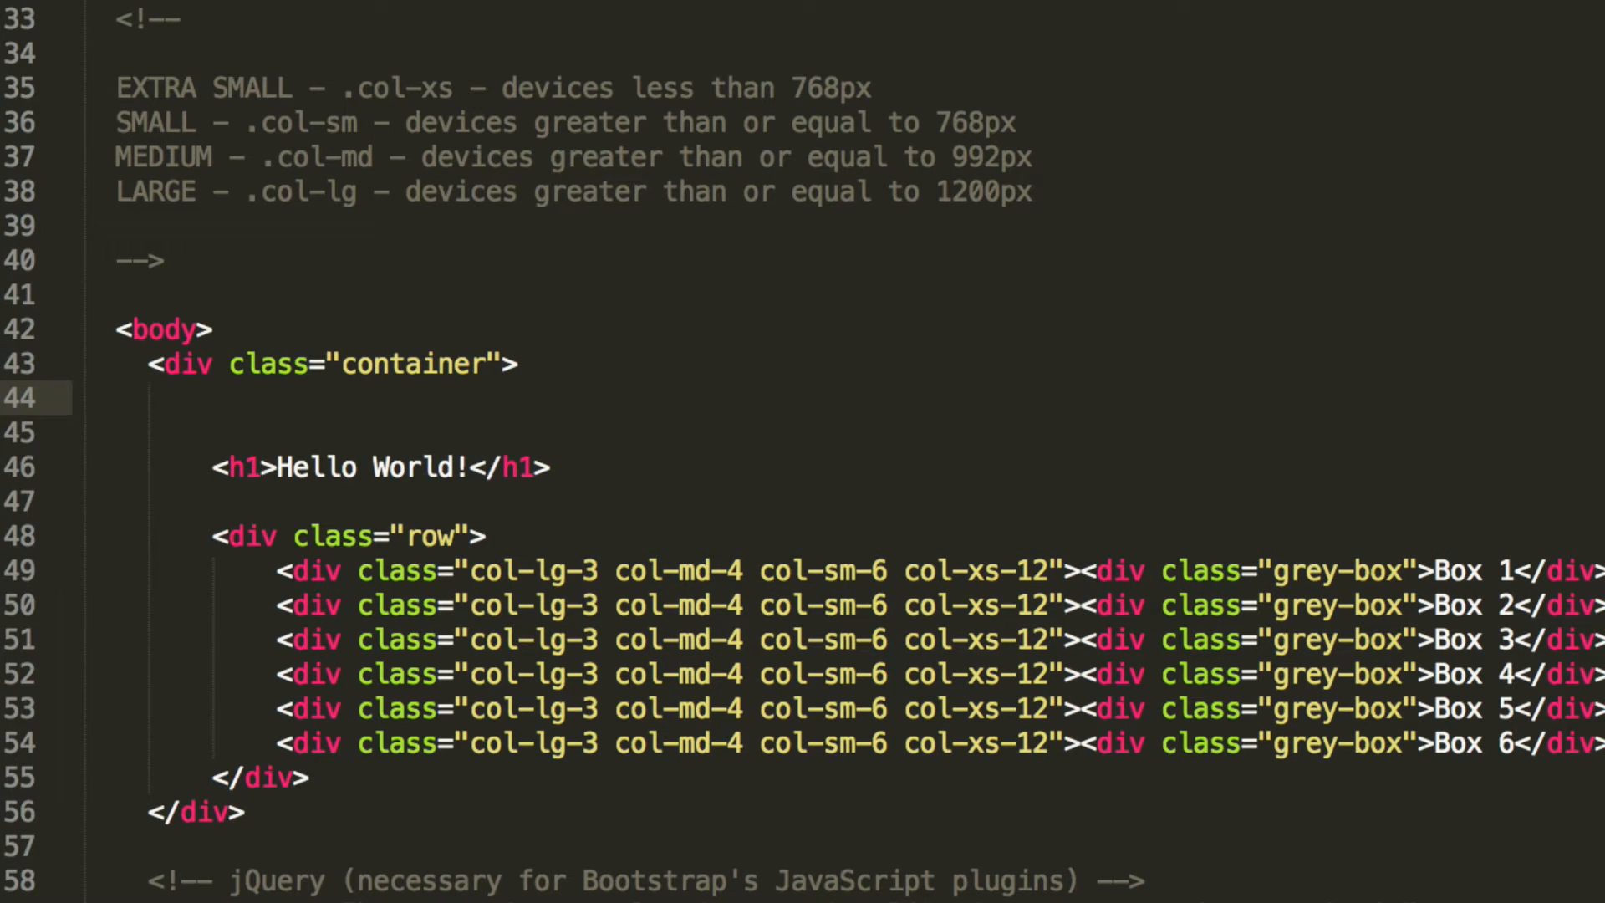
- Write a <ul class="nav nav-tabs"> list holding one empty <li> above Hello World
text(<)
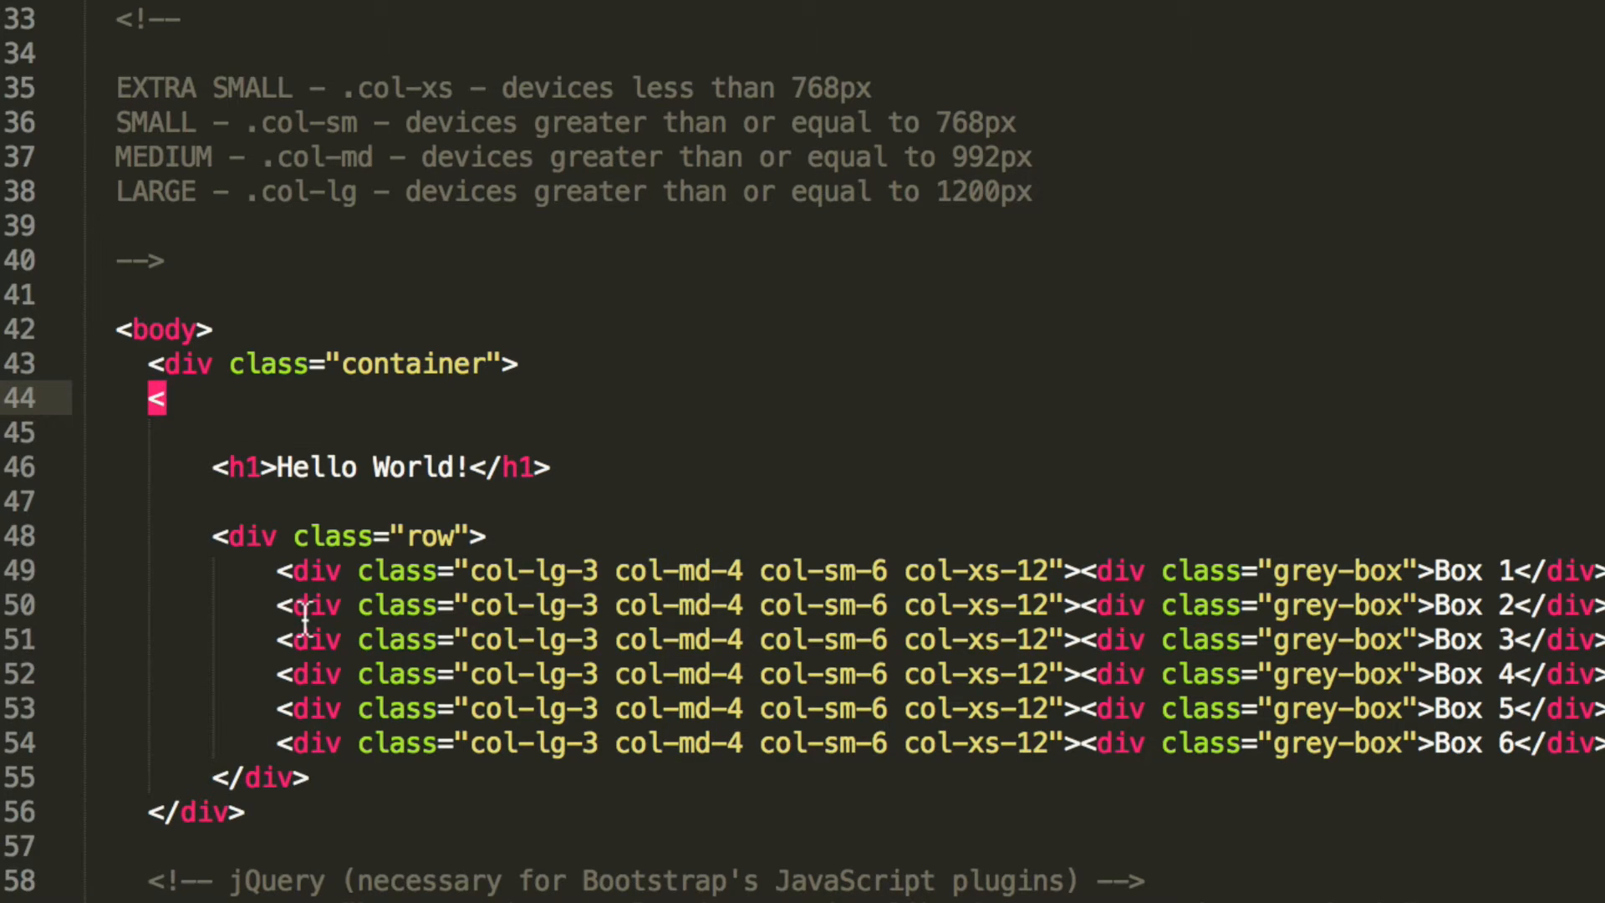
key(Backspace)
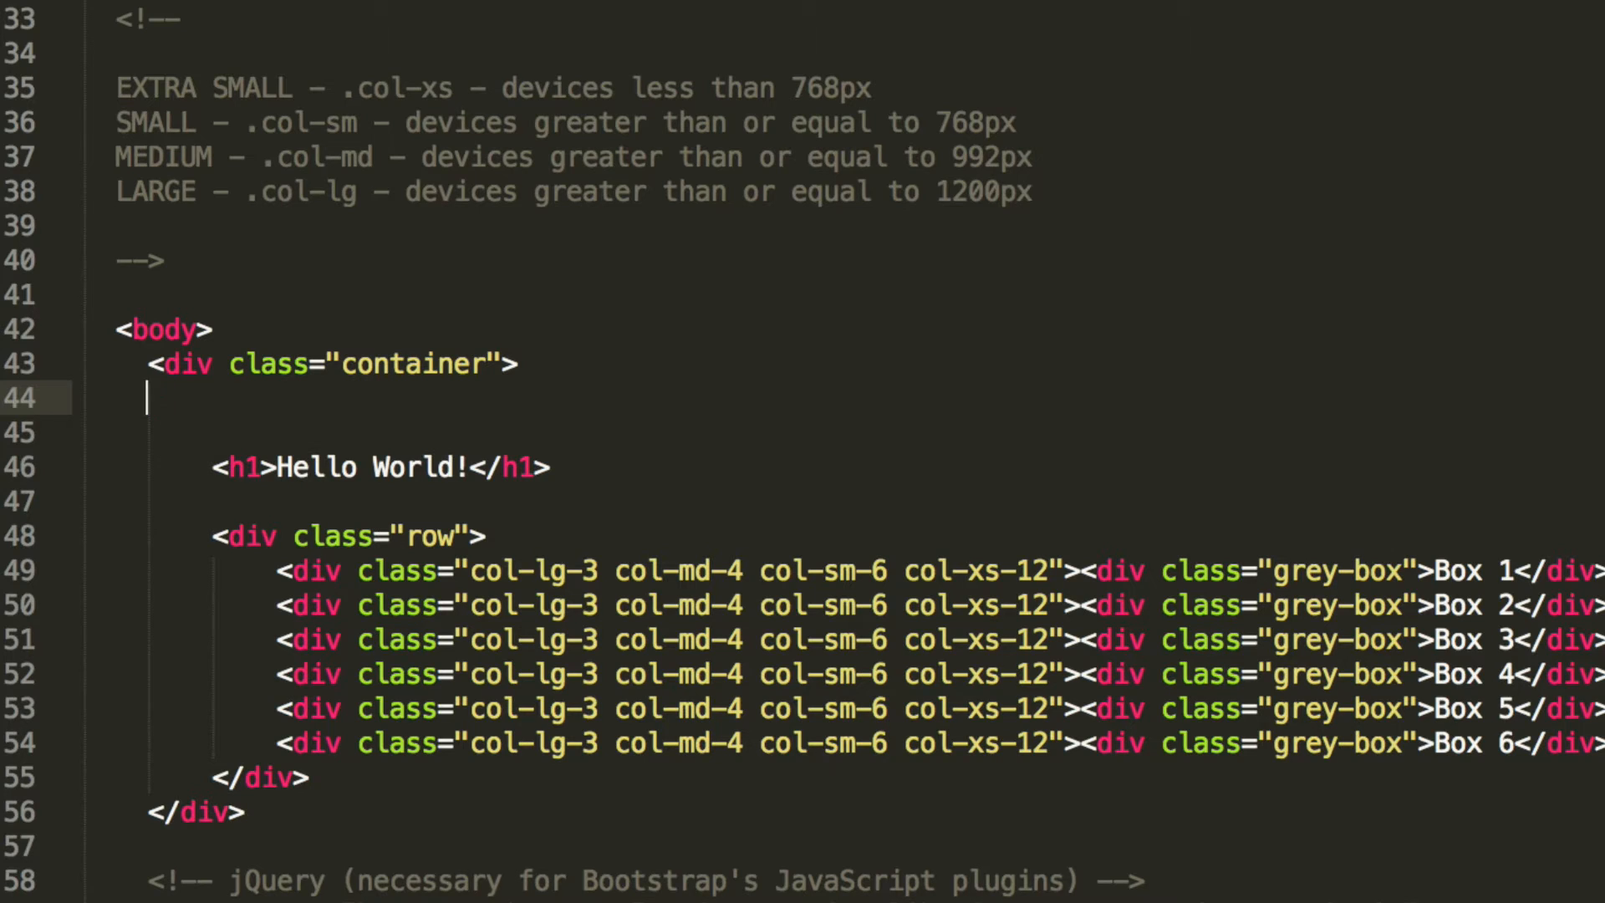
text(<ul class>)
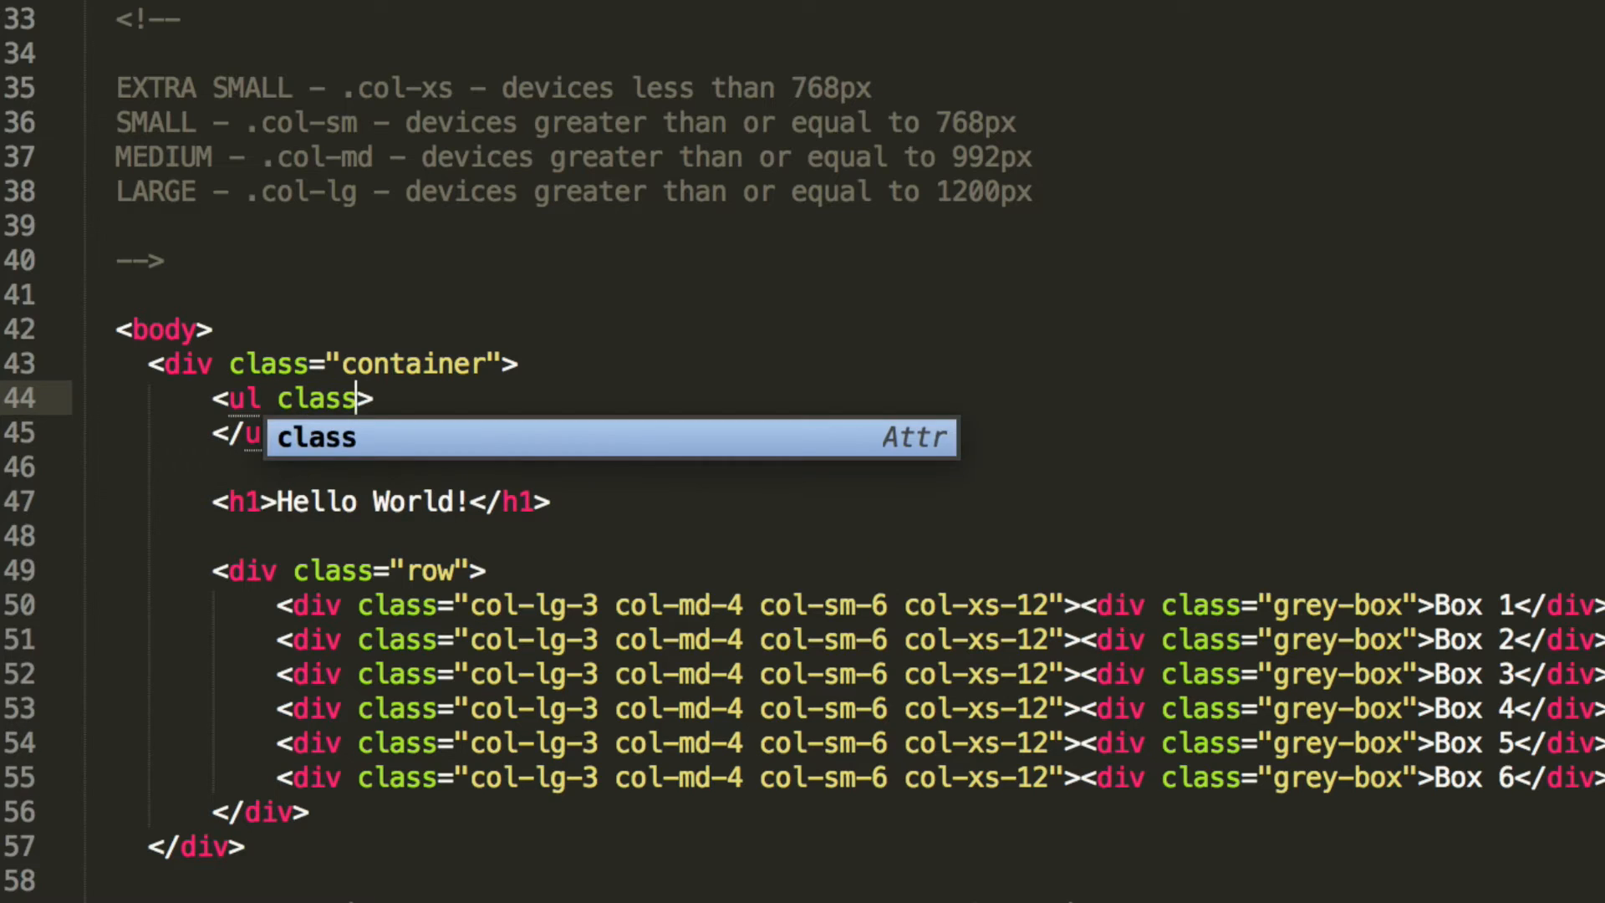
text(="nav ")
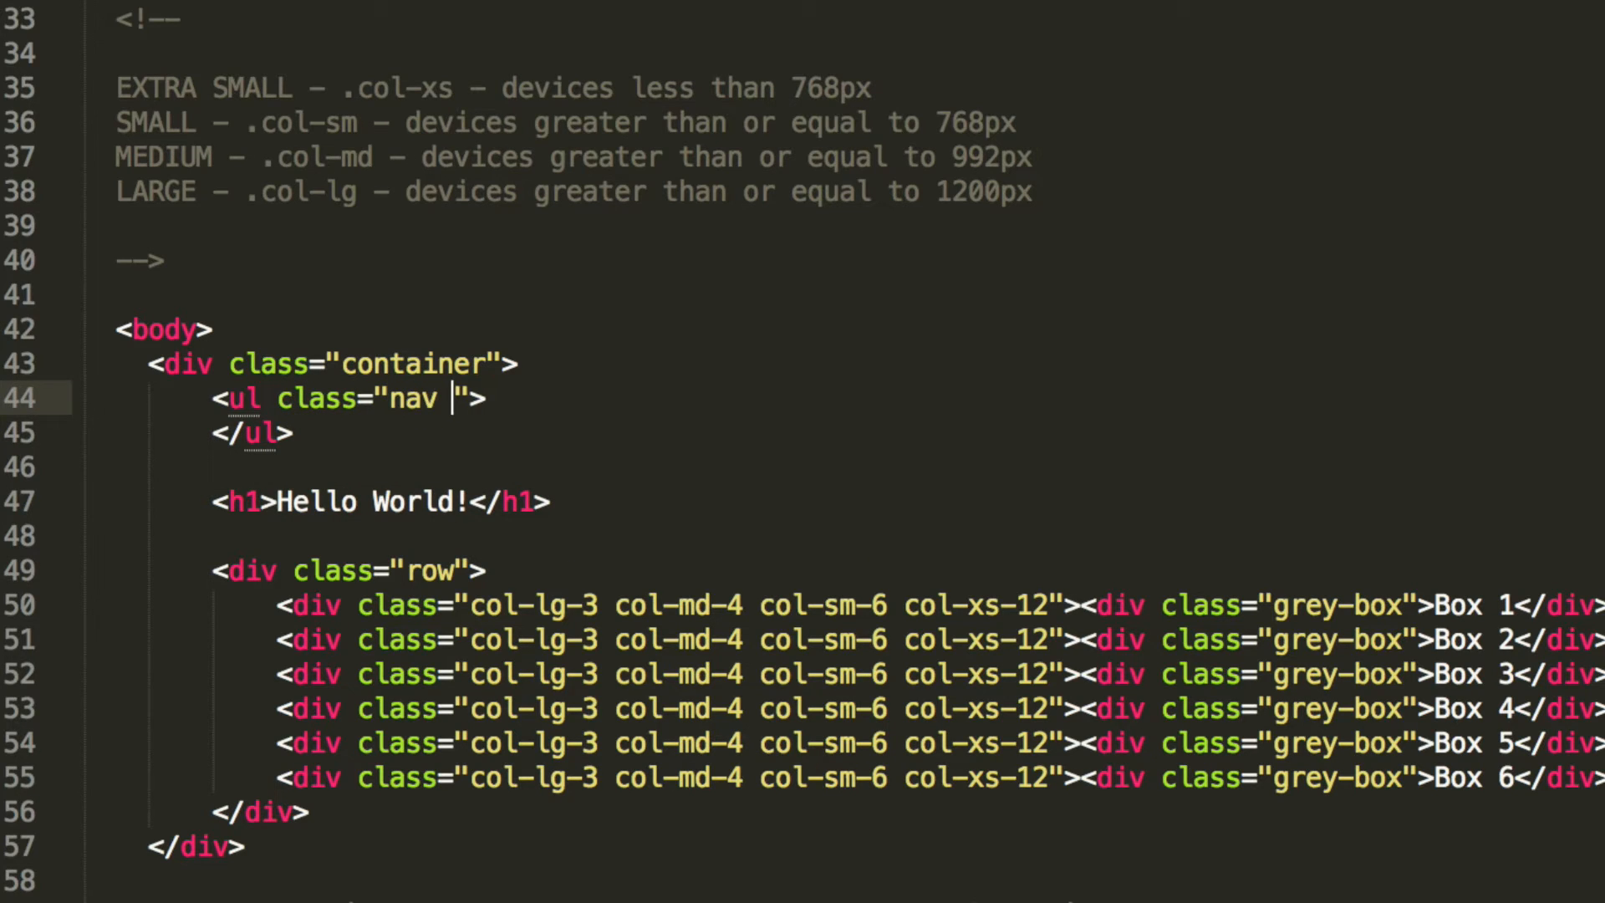
text(nav-)
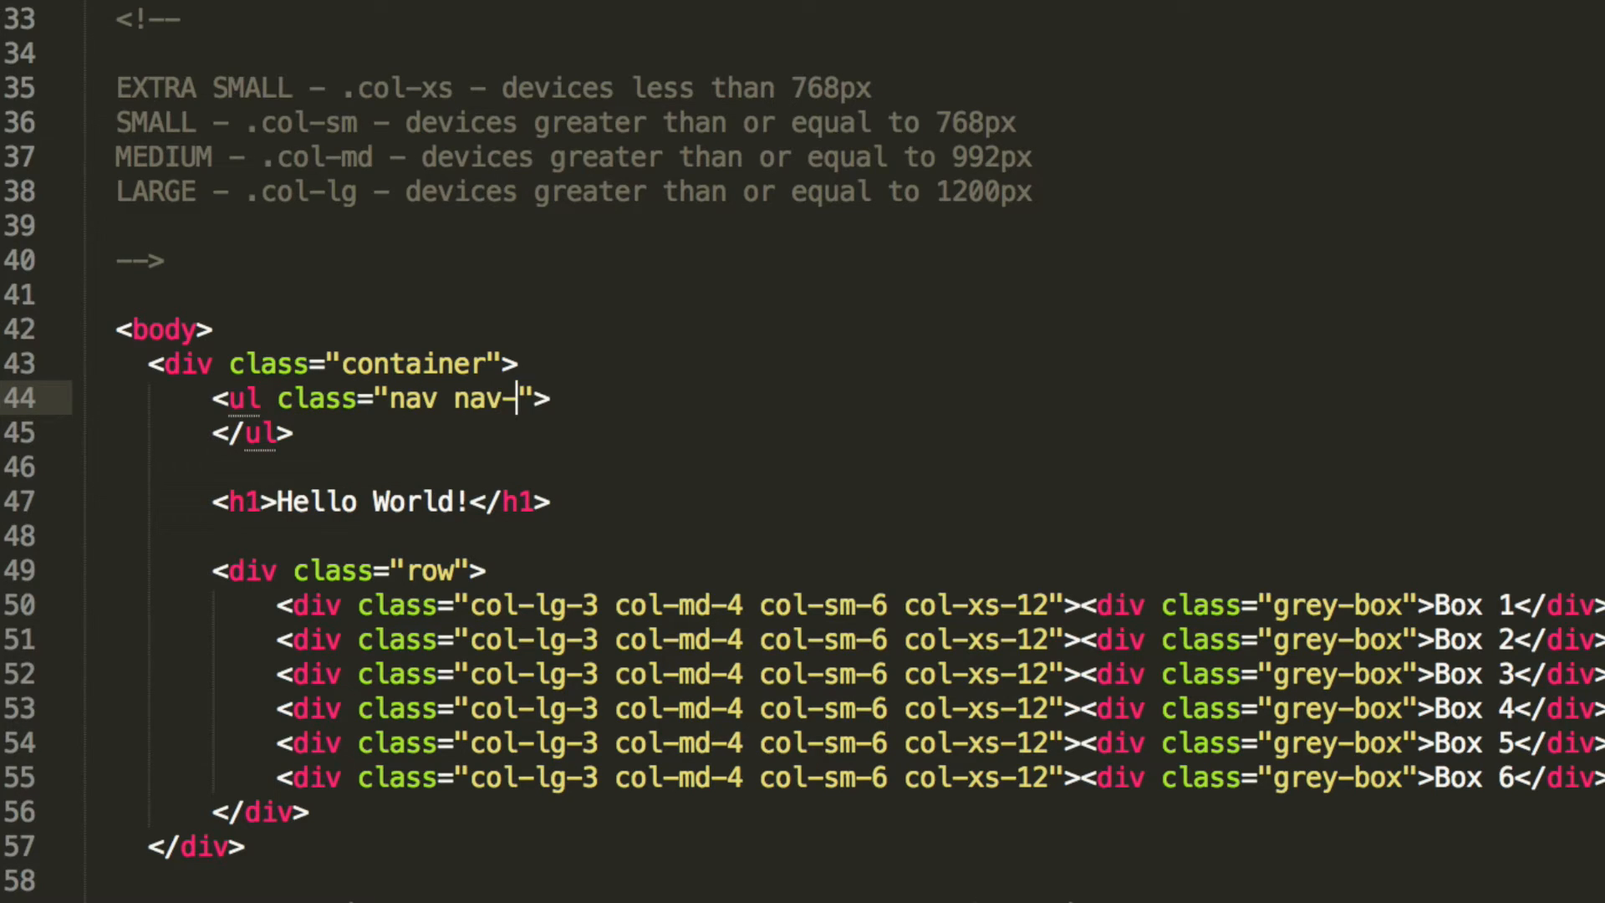
text(tabs)
text(<li></li>)
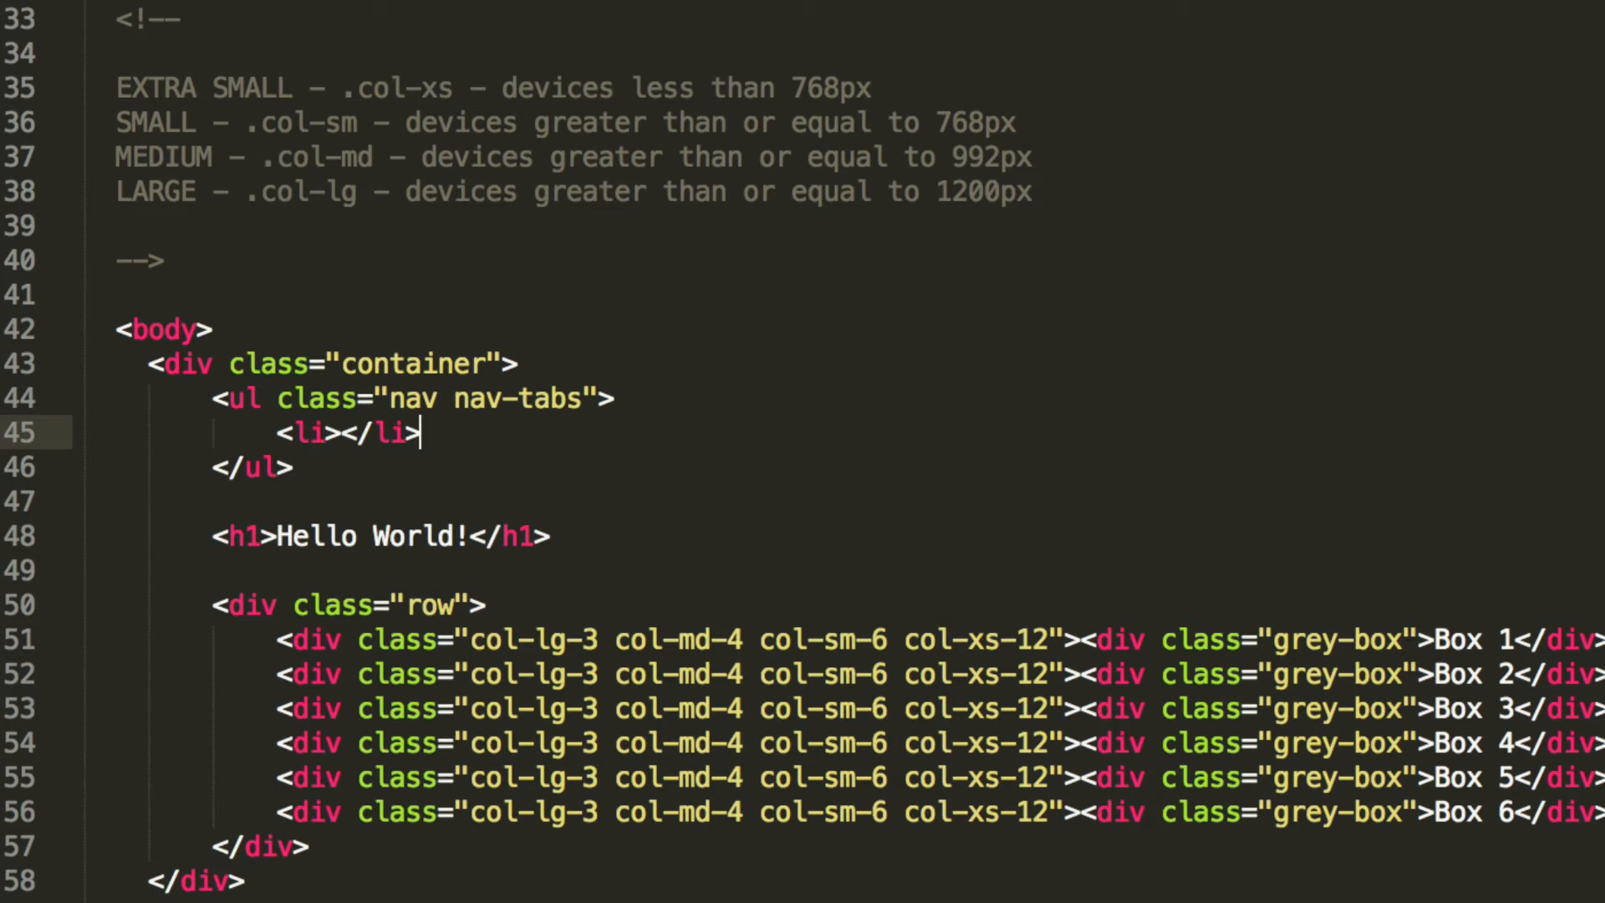
- Give the list item role="presentation" and class="Active"
text(role="pre)
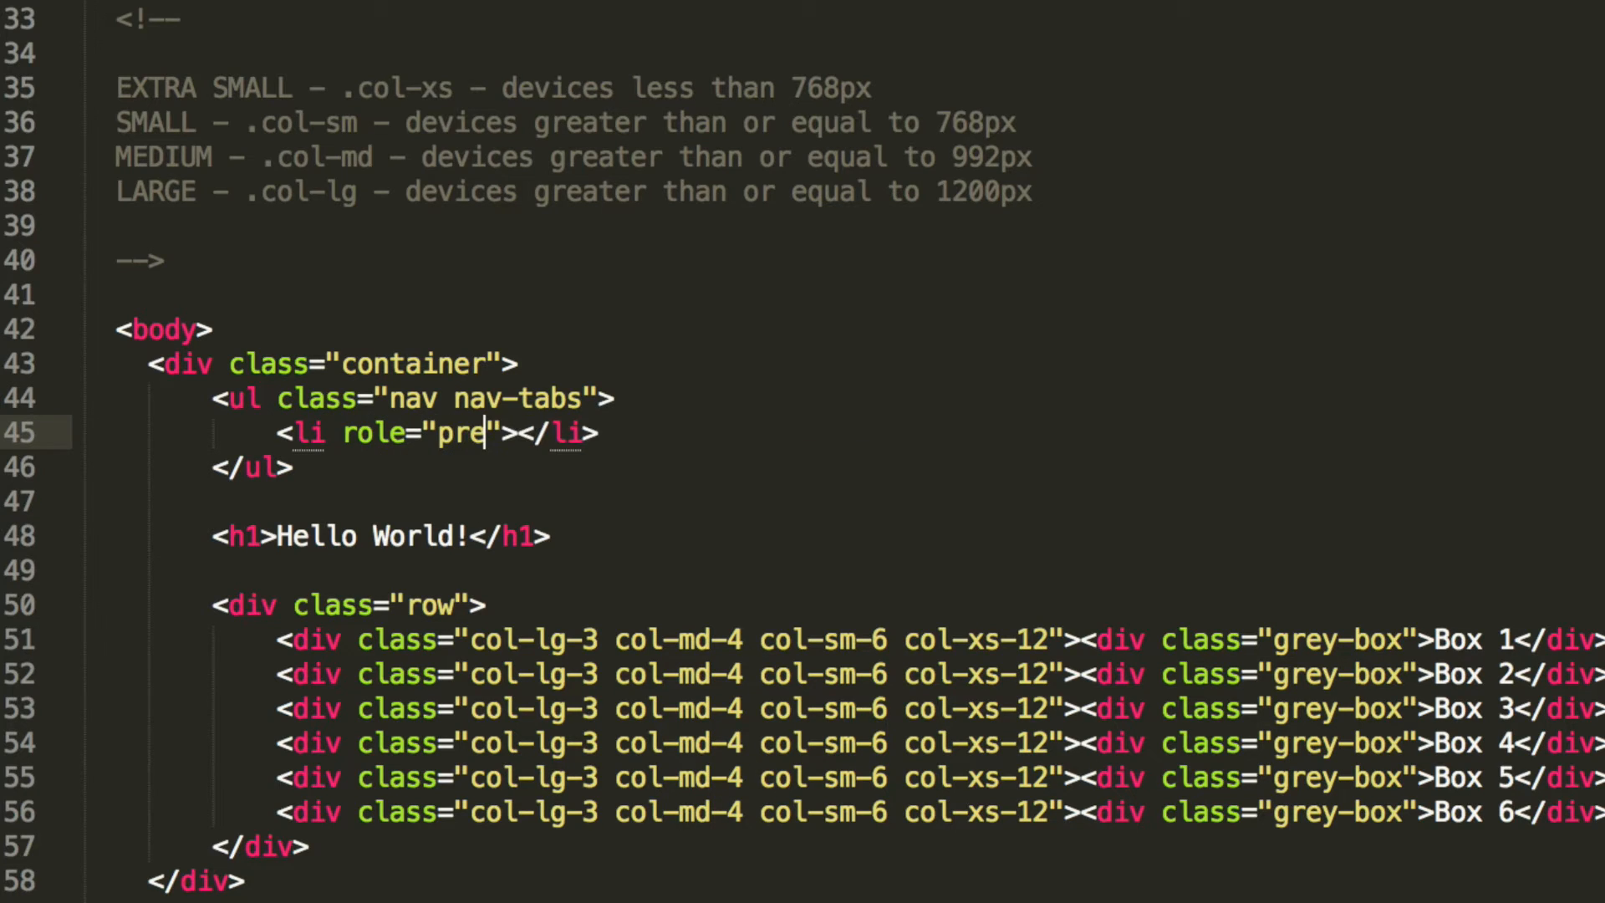
text(sentation)
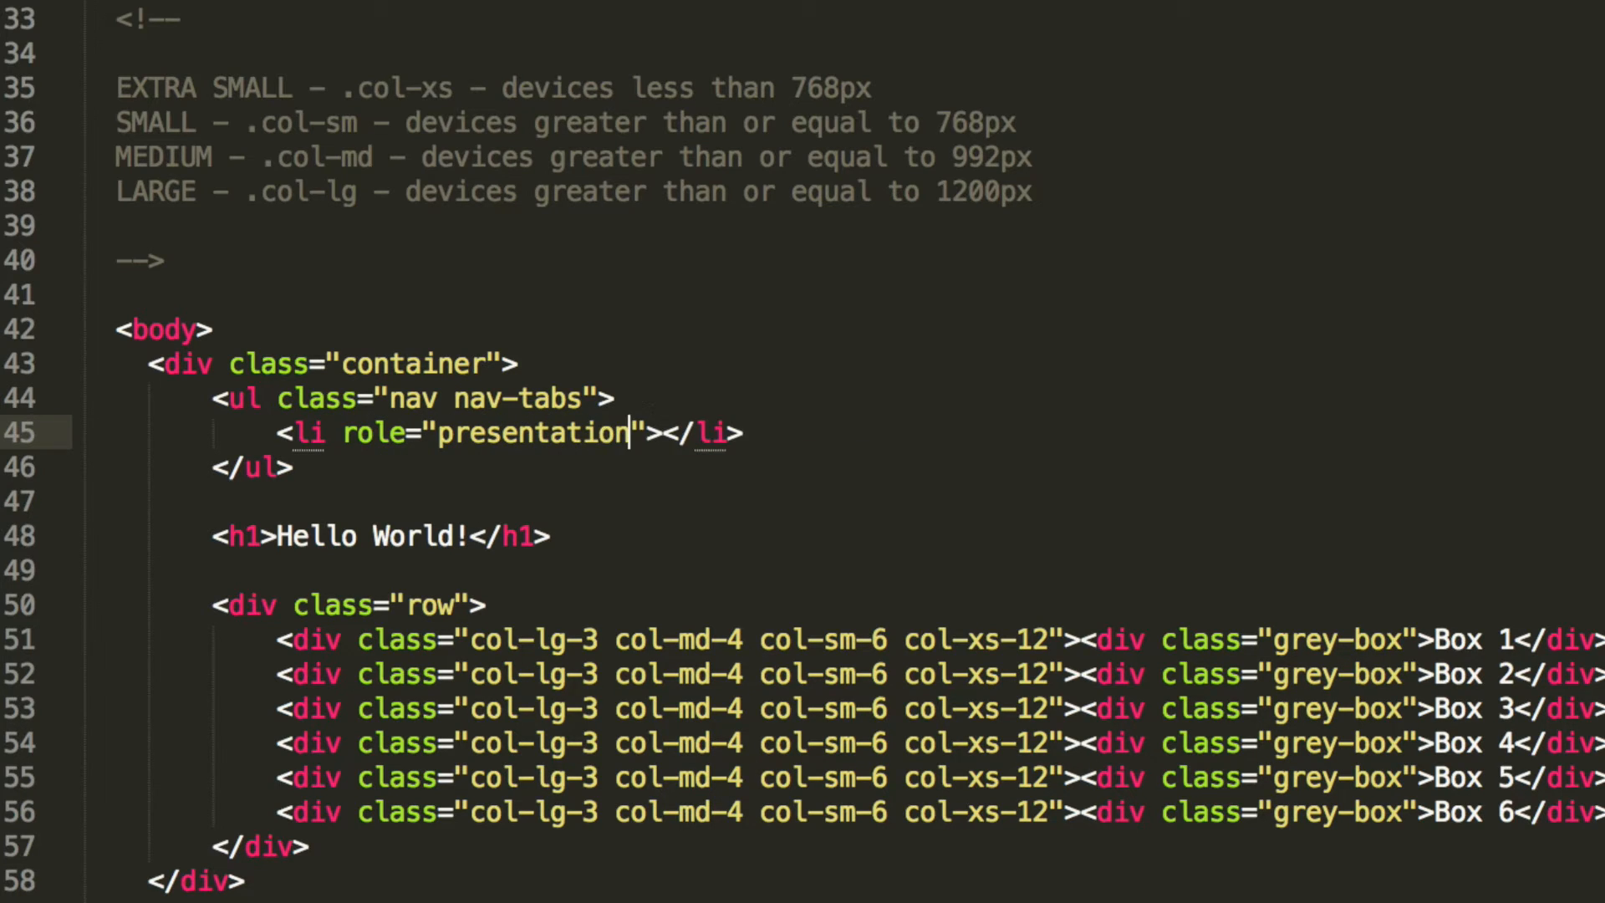
text(cl)
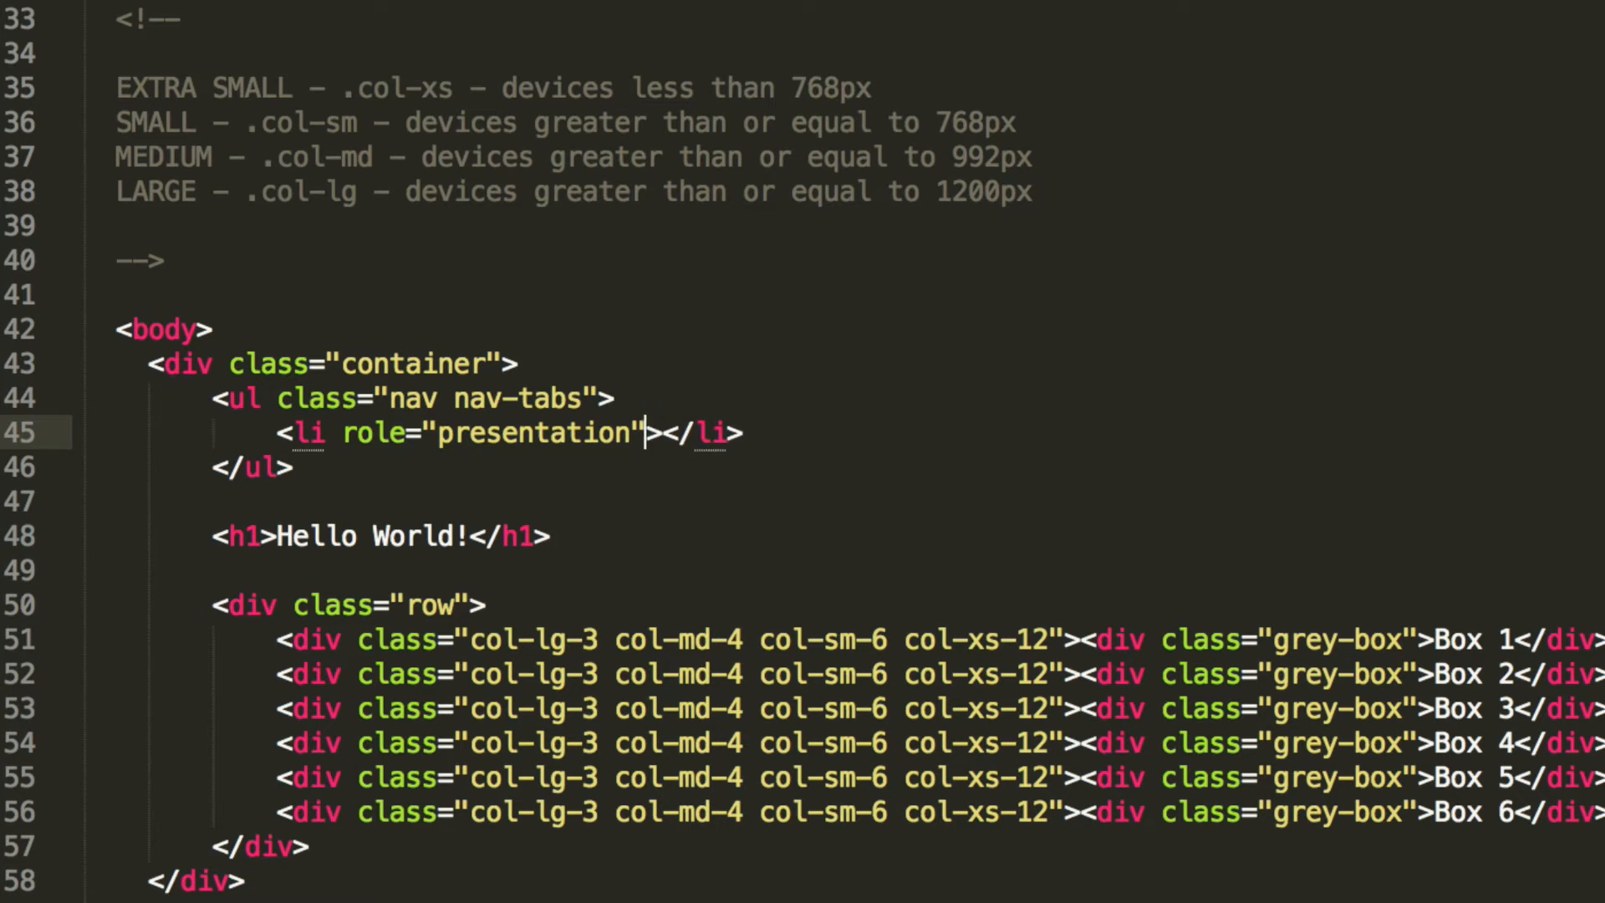
text(clas)
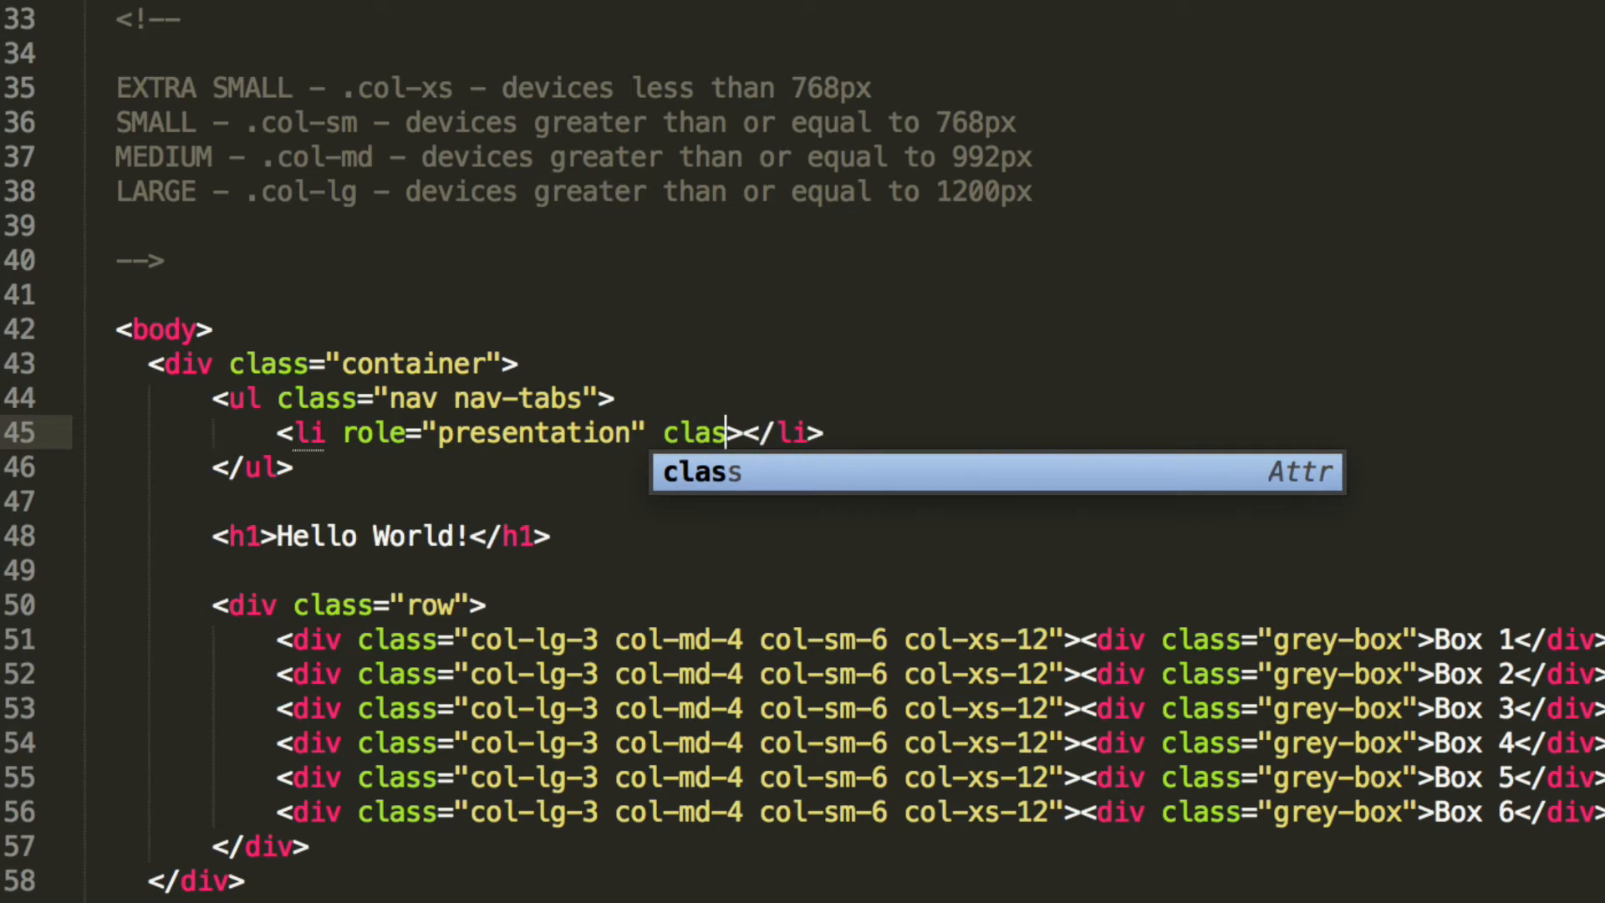
text(s)
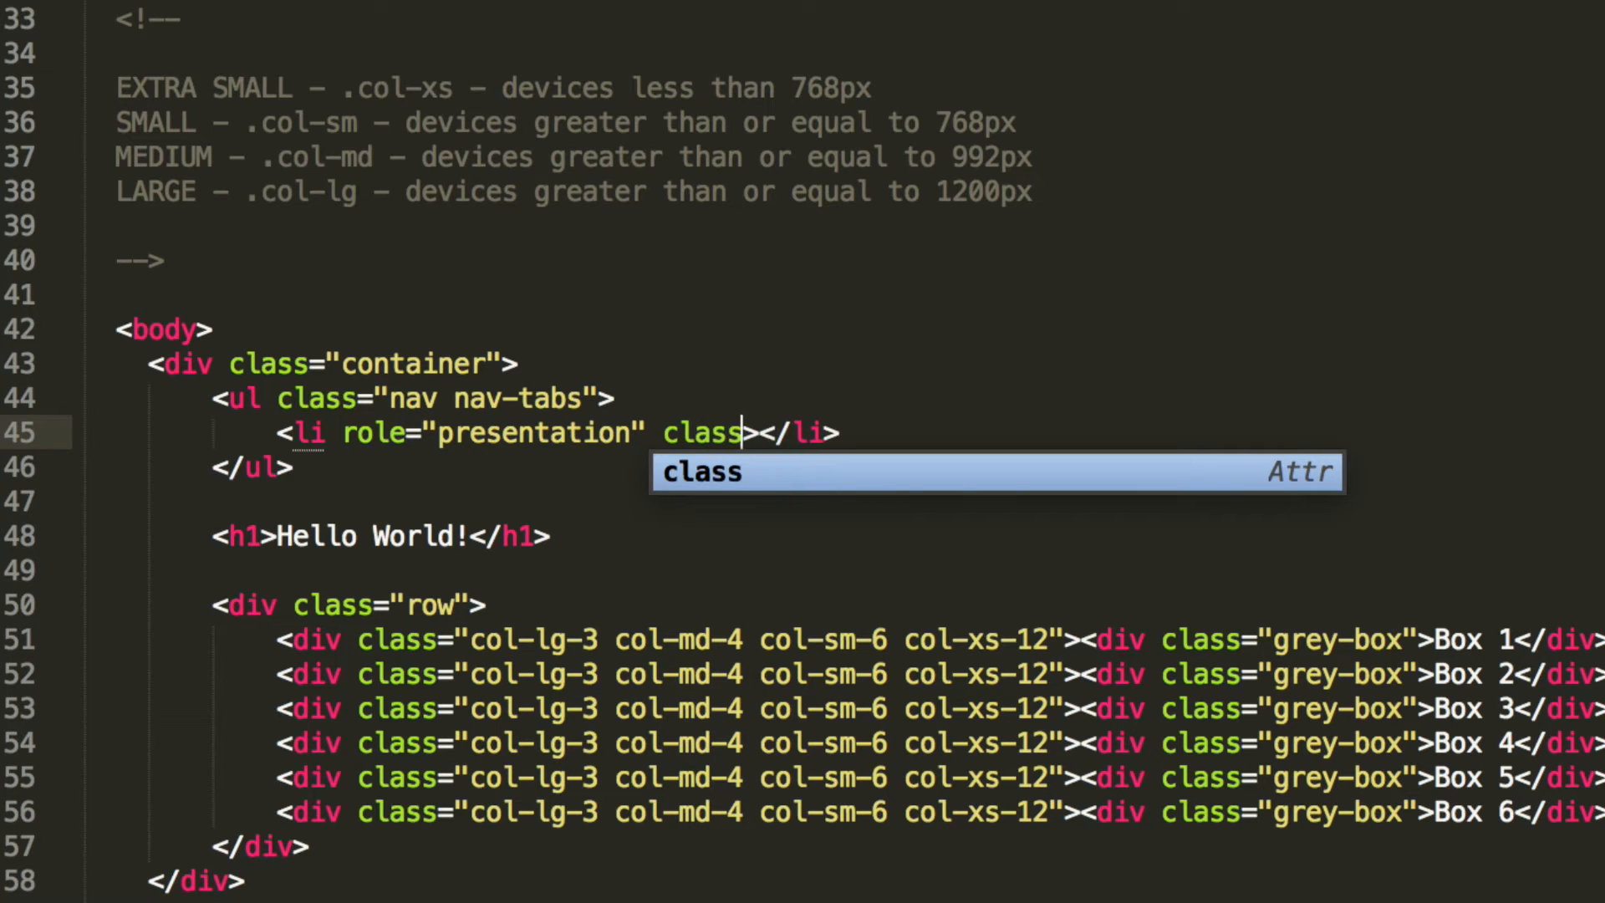
text(=")
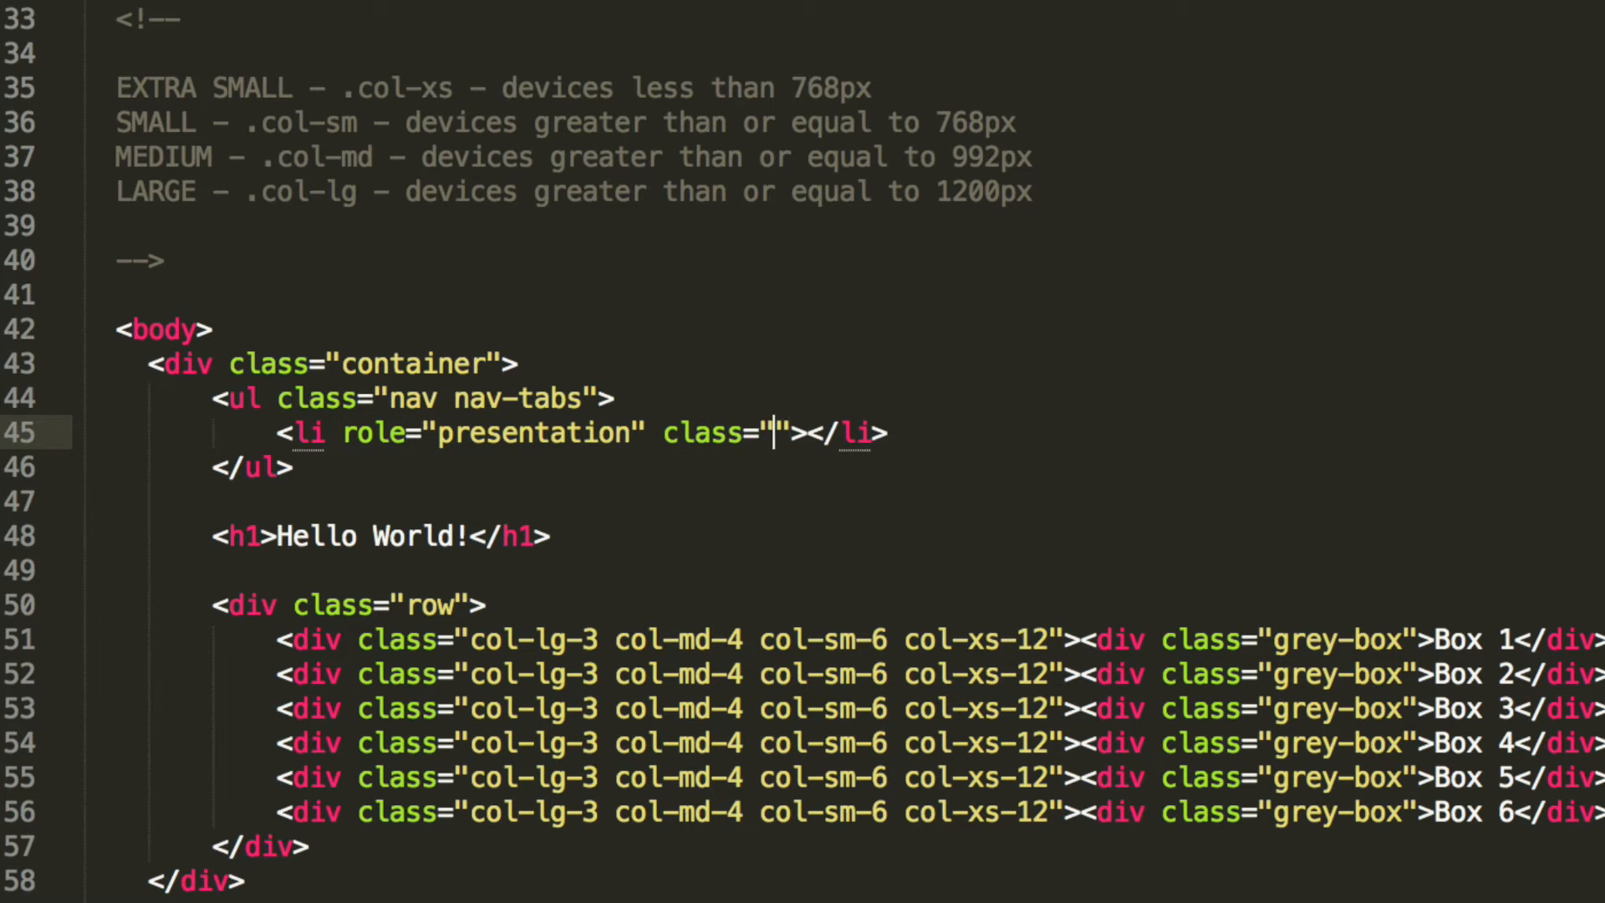
text(Active)
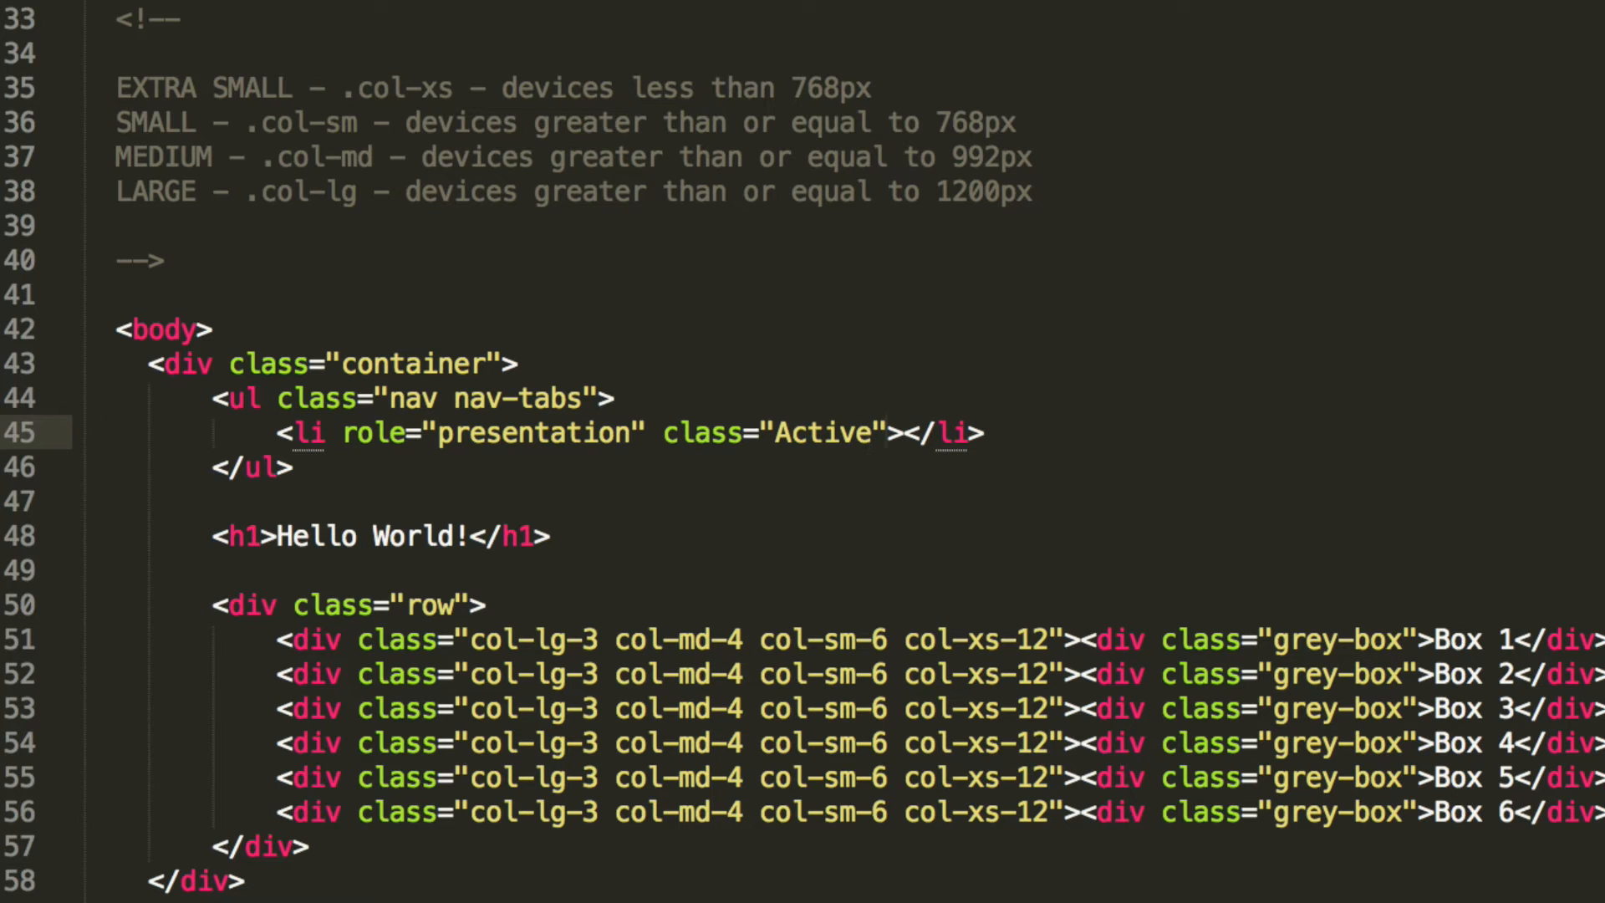
- Insert <a href="#">Home</a> inside the item and duplicate the line
text(<a href=""<)
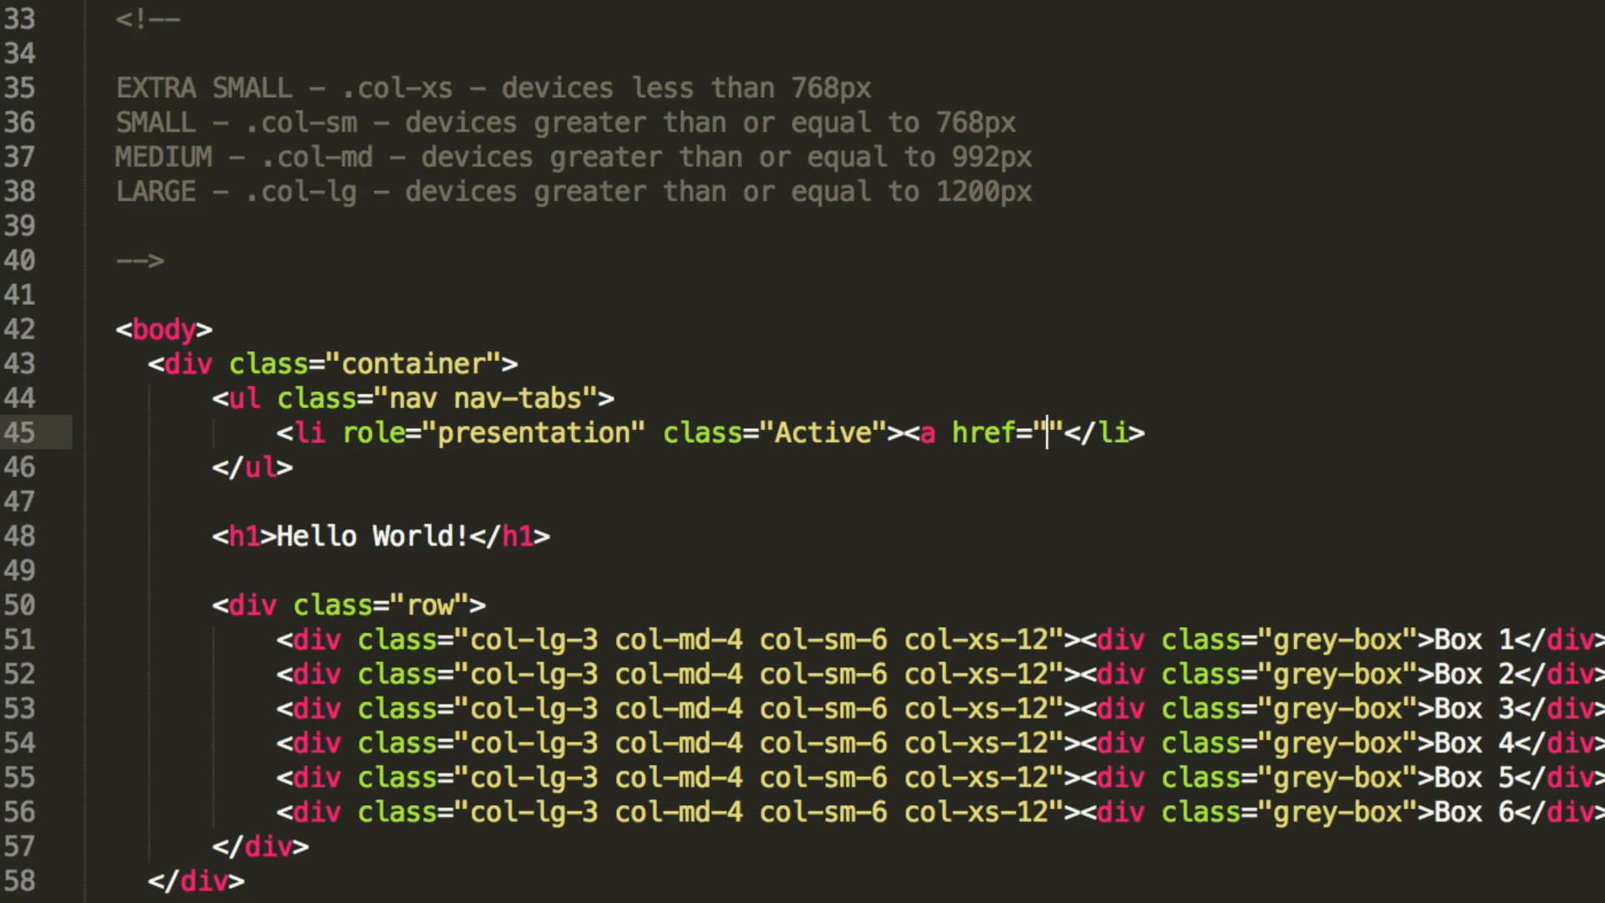
text(#)
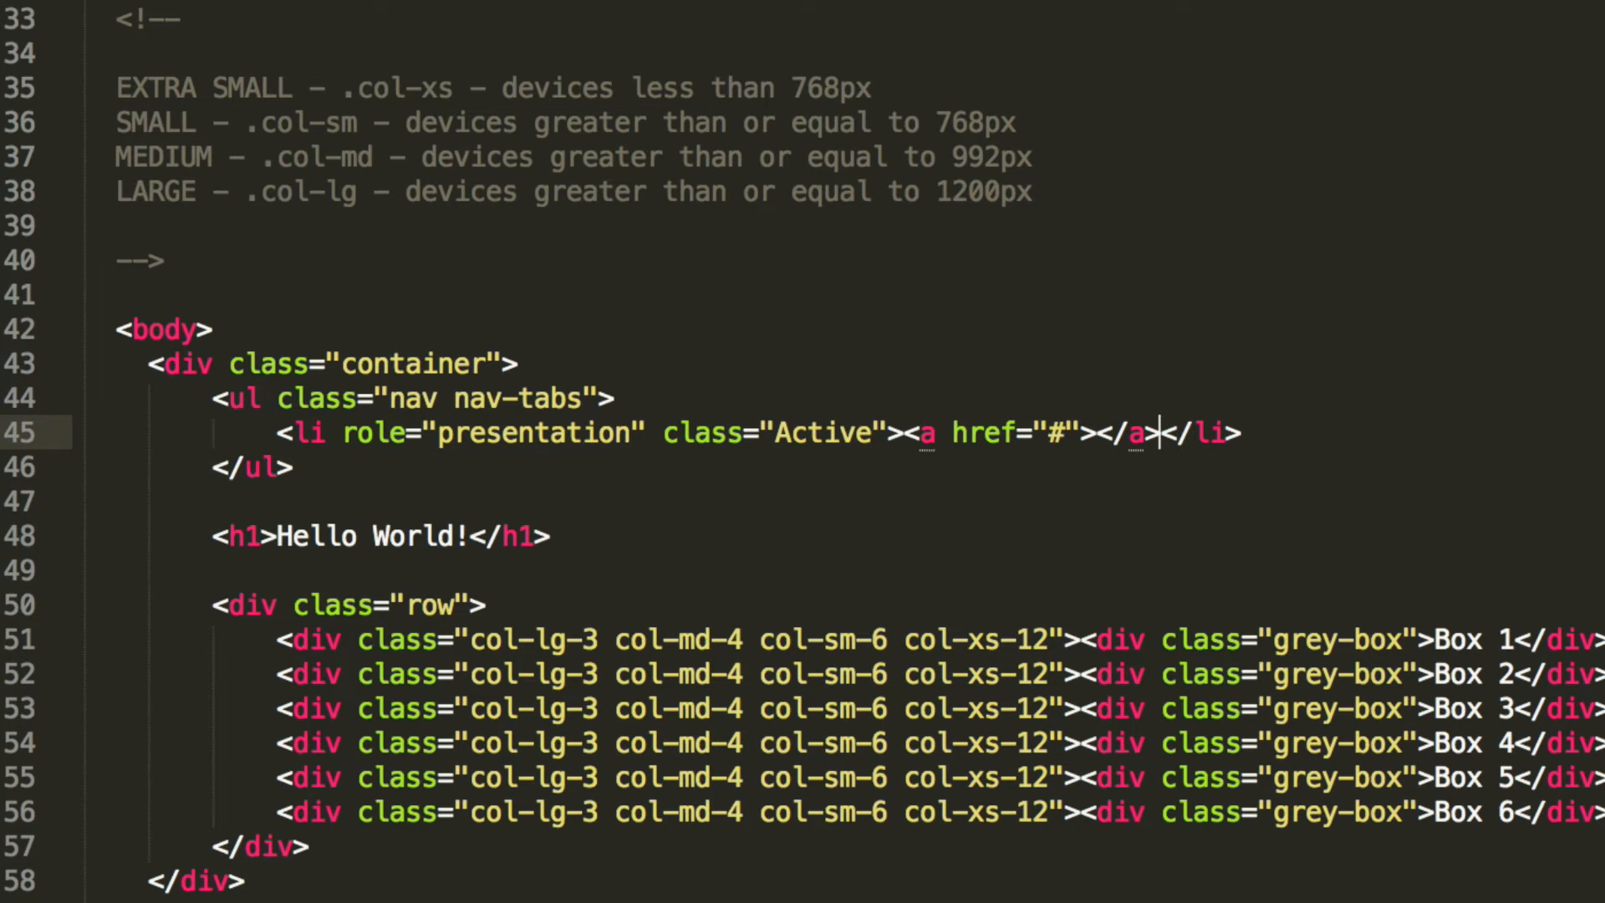
text(H)
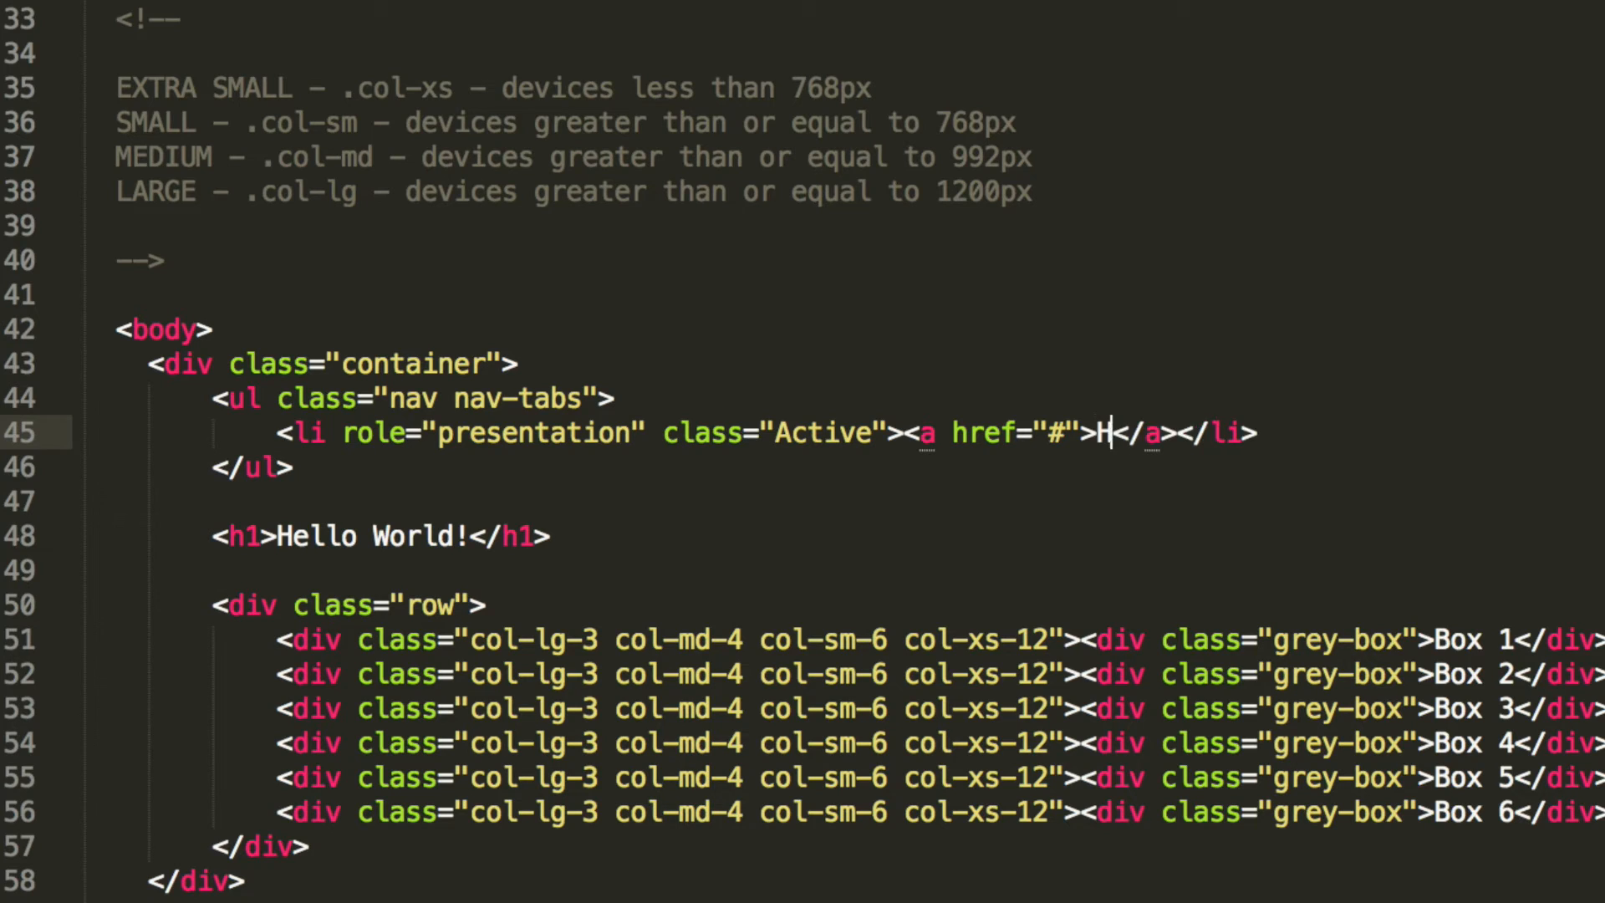
text(ome)
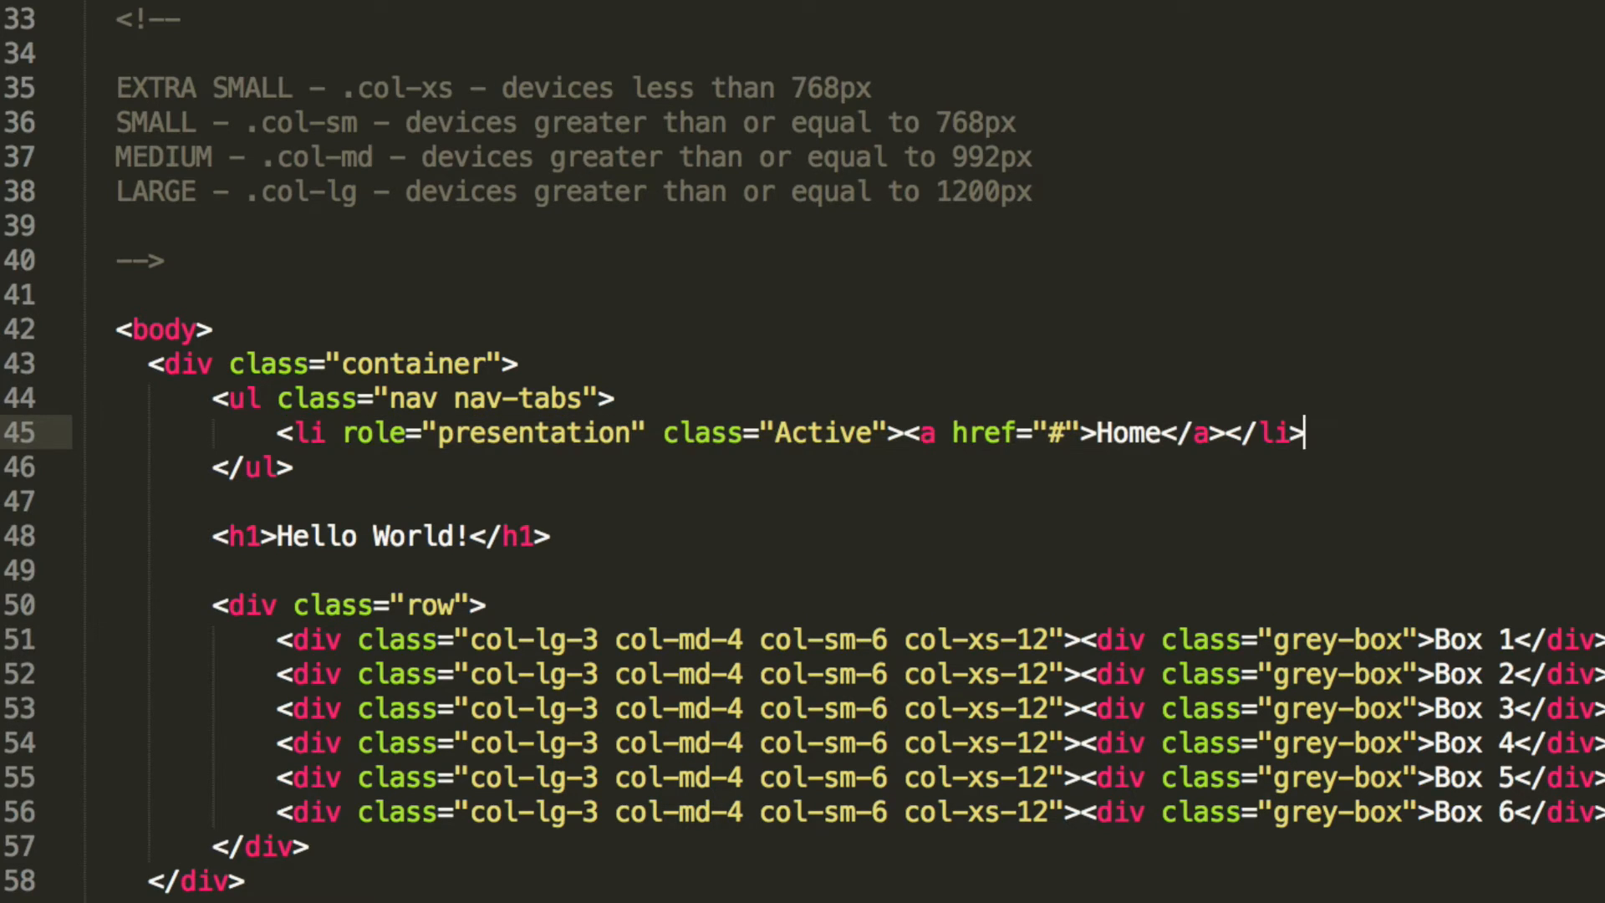
key(Enter)
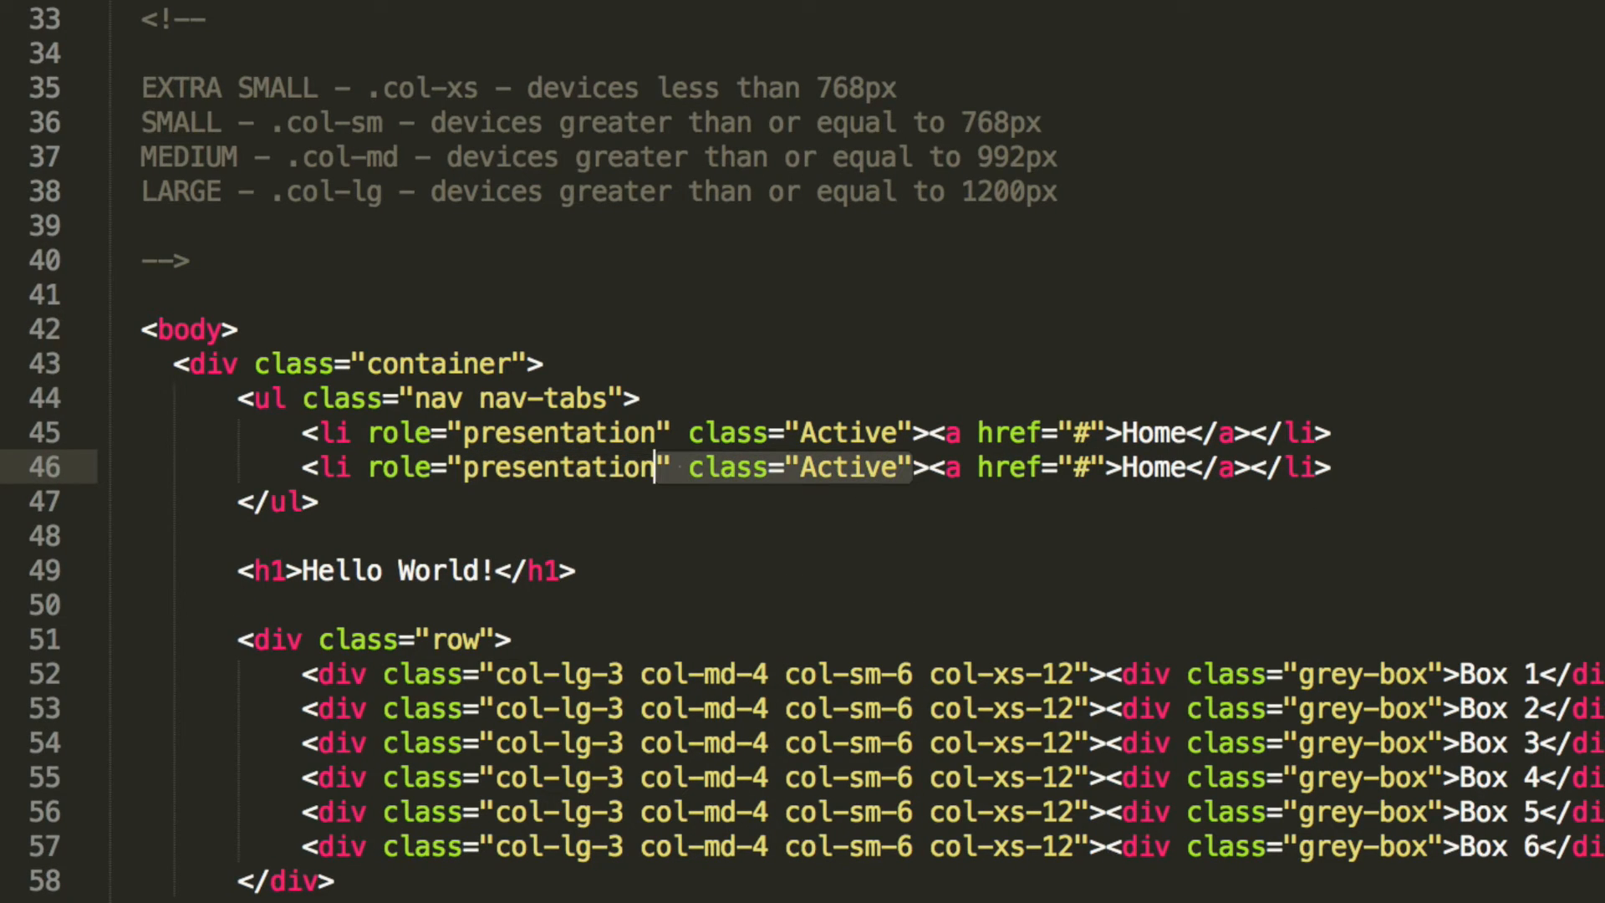
- Add non-active tabs About Us, Login and Contact Us after Home and save index.html
key(Delete)
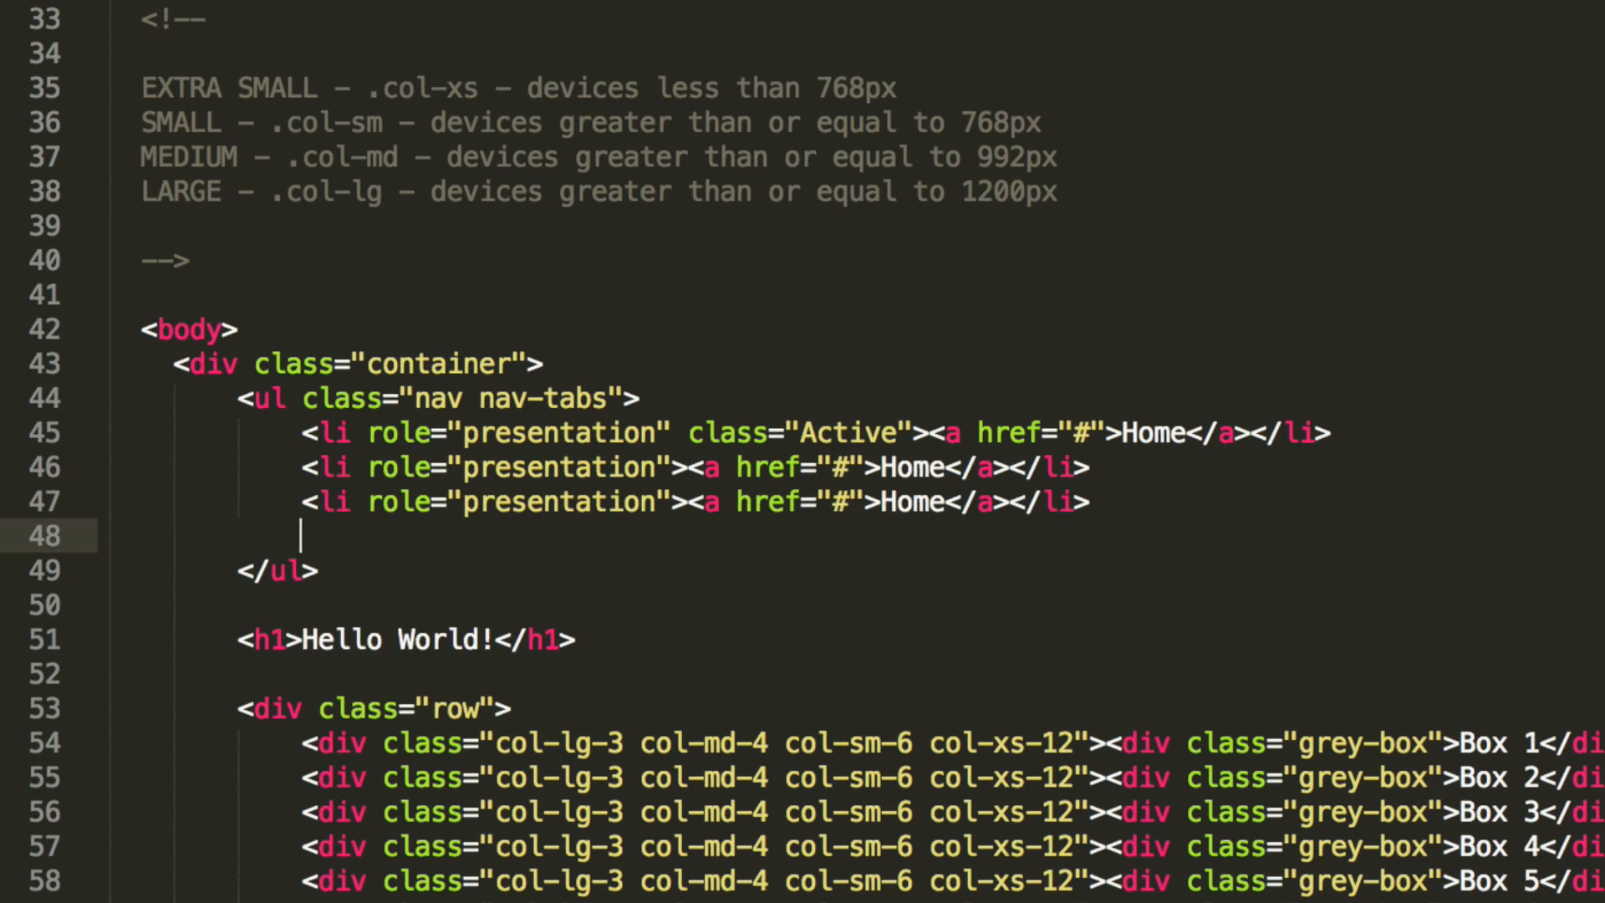
text(<li role="presentation"><a href="#">Home</a></li>)
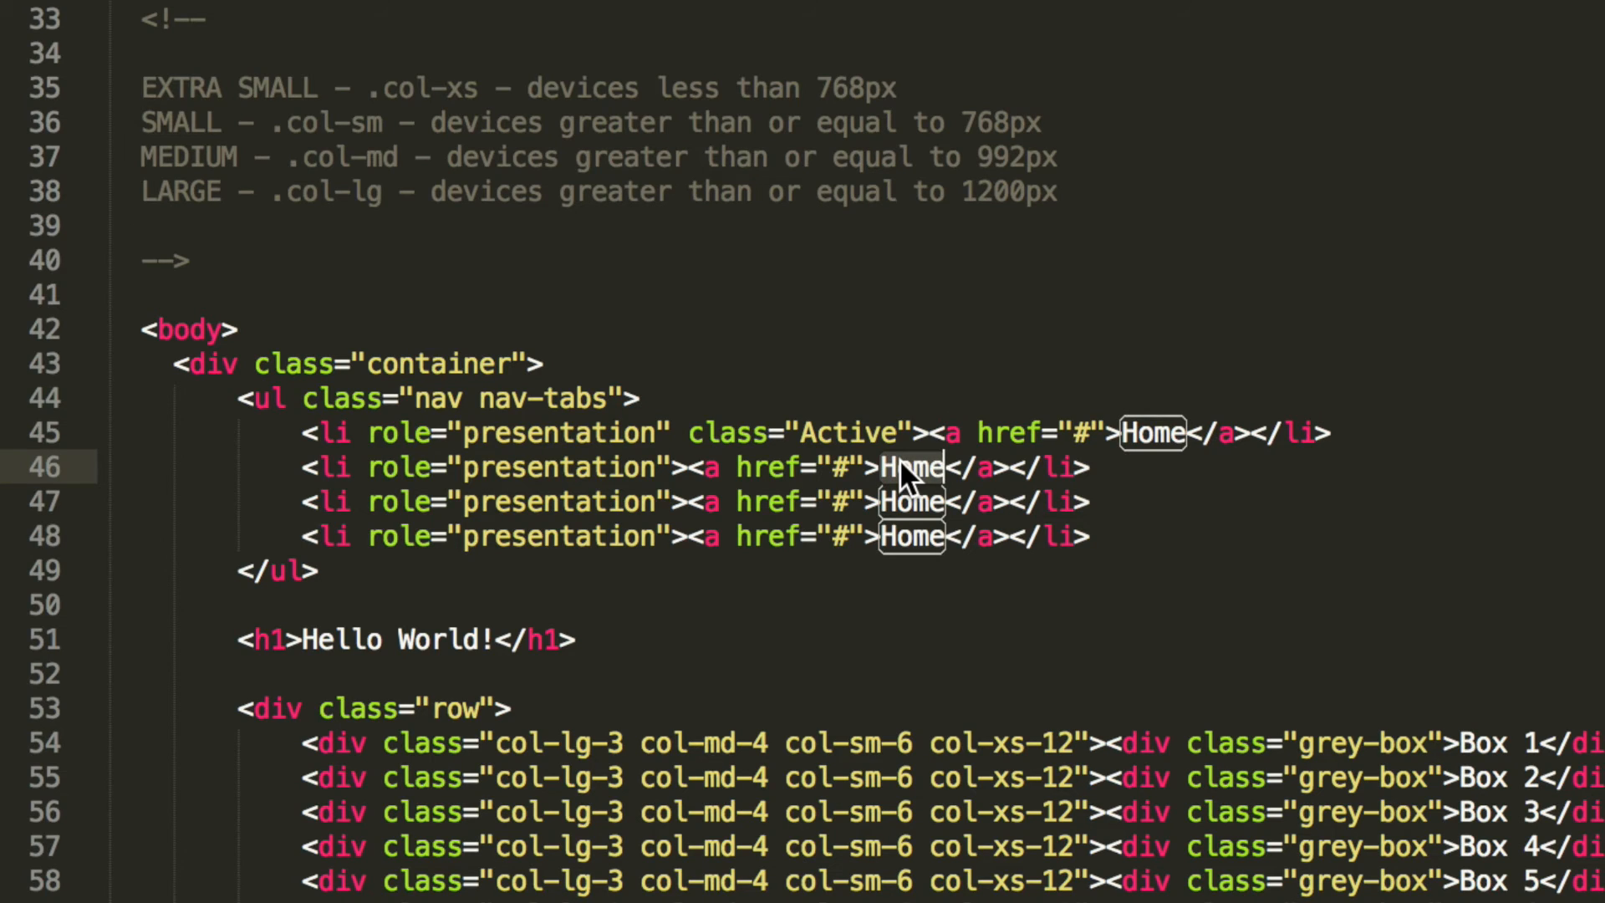
text(About Us)
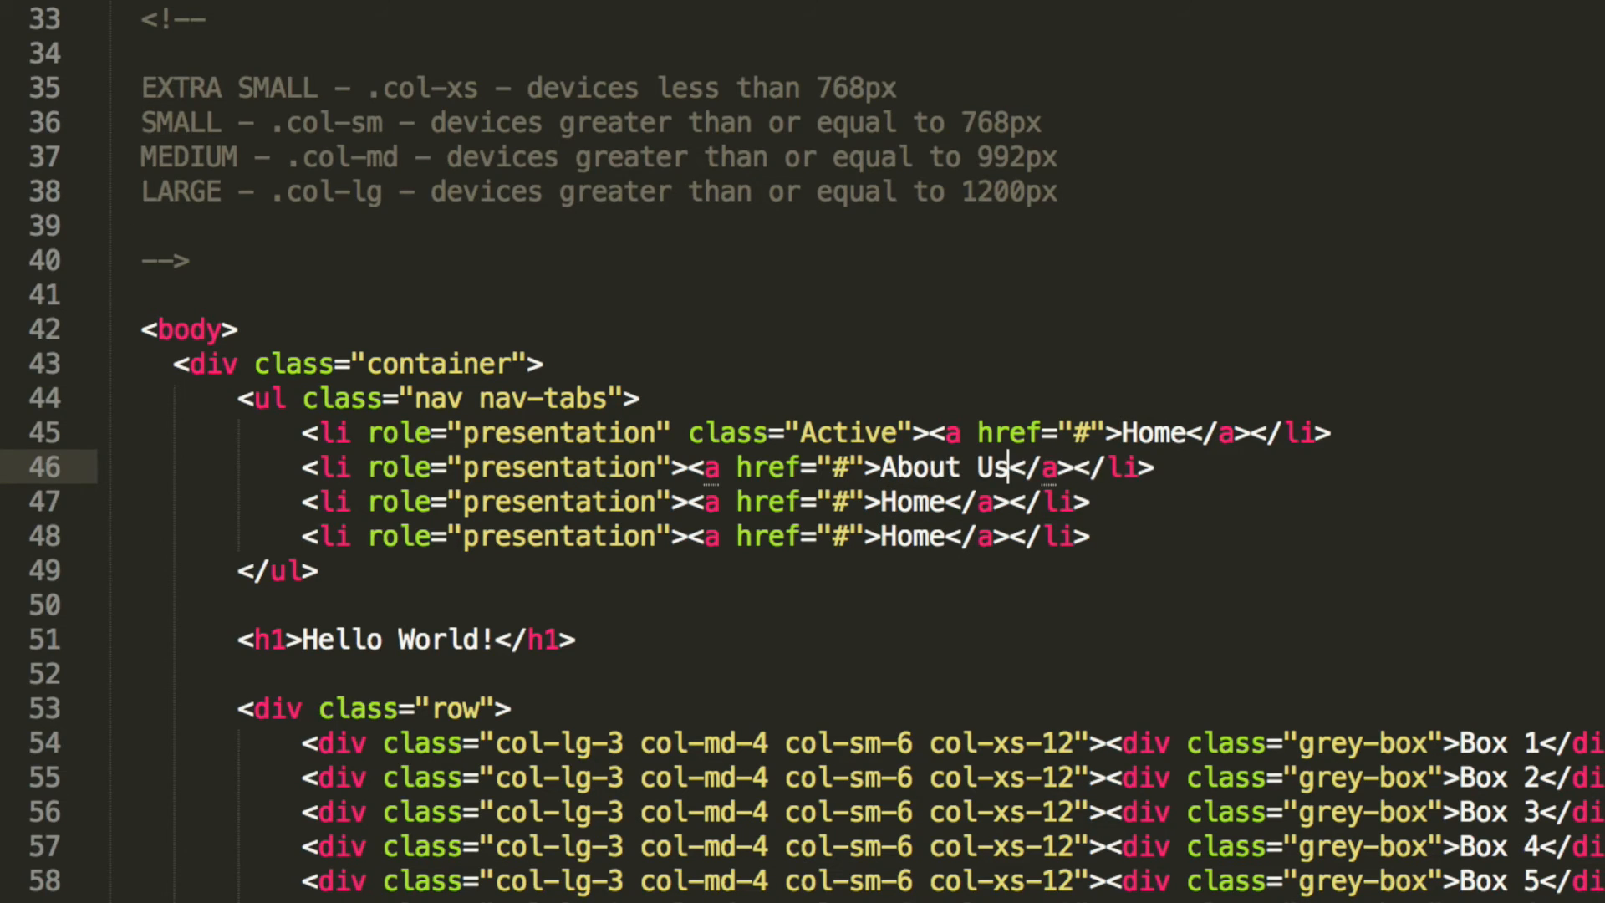
text(Lo)
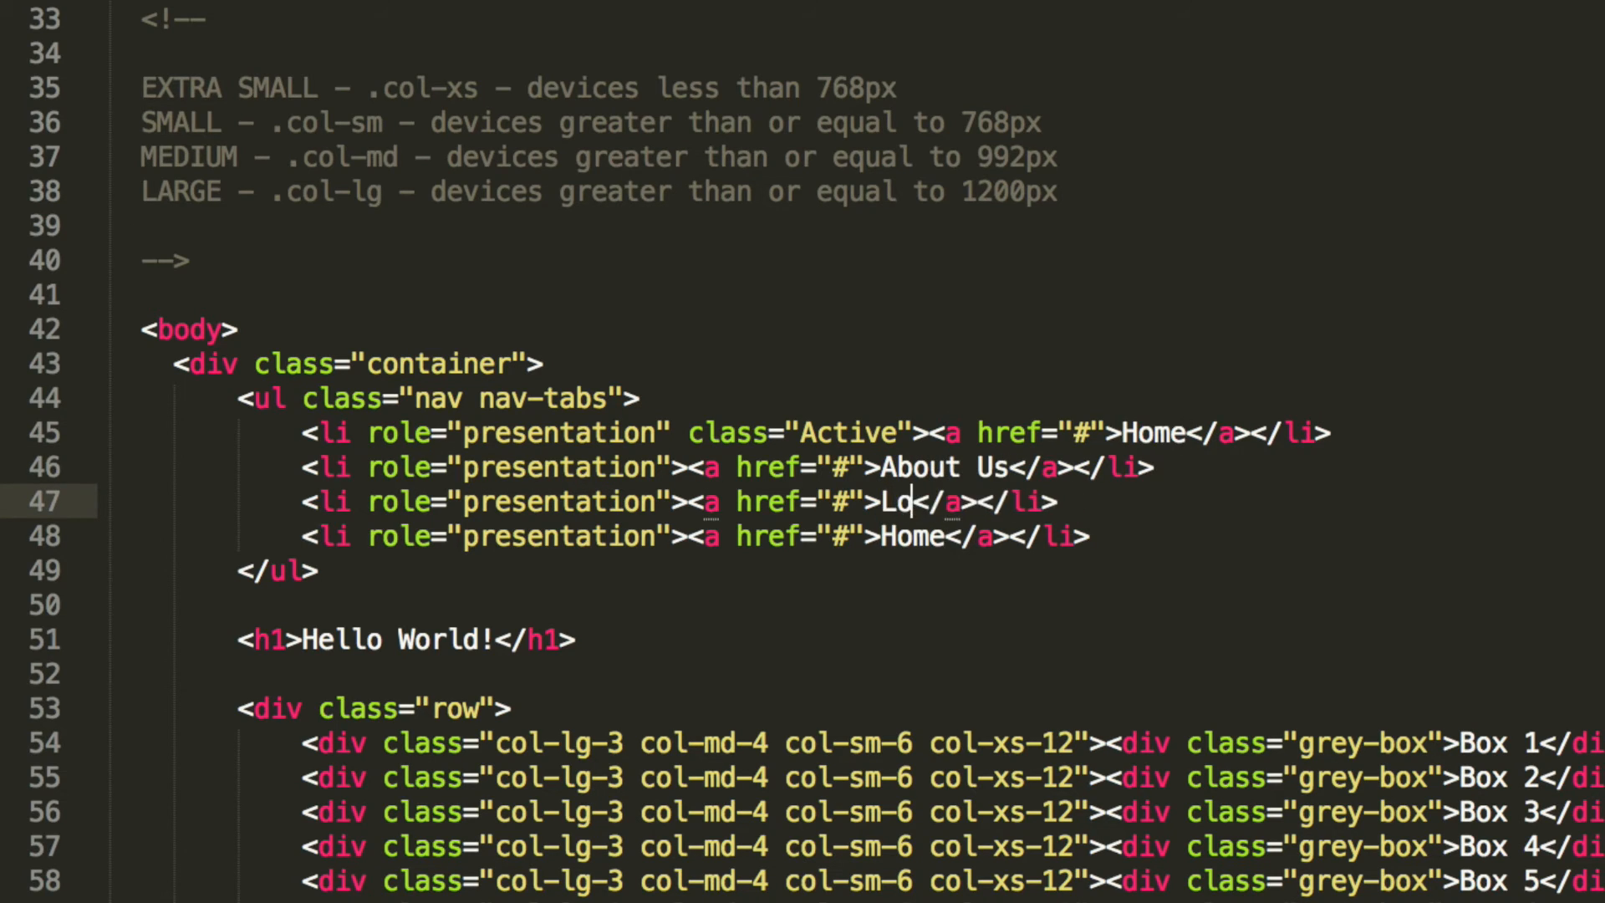
text(gin)
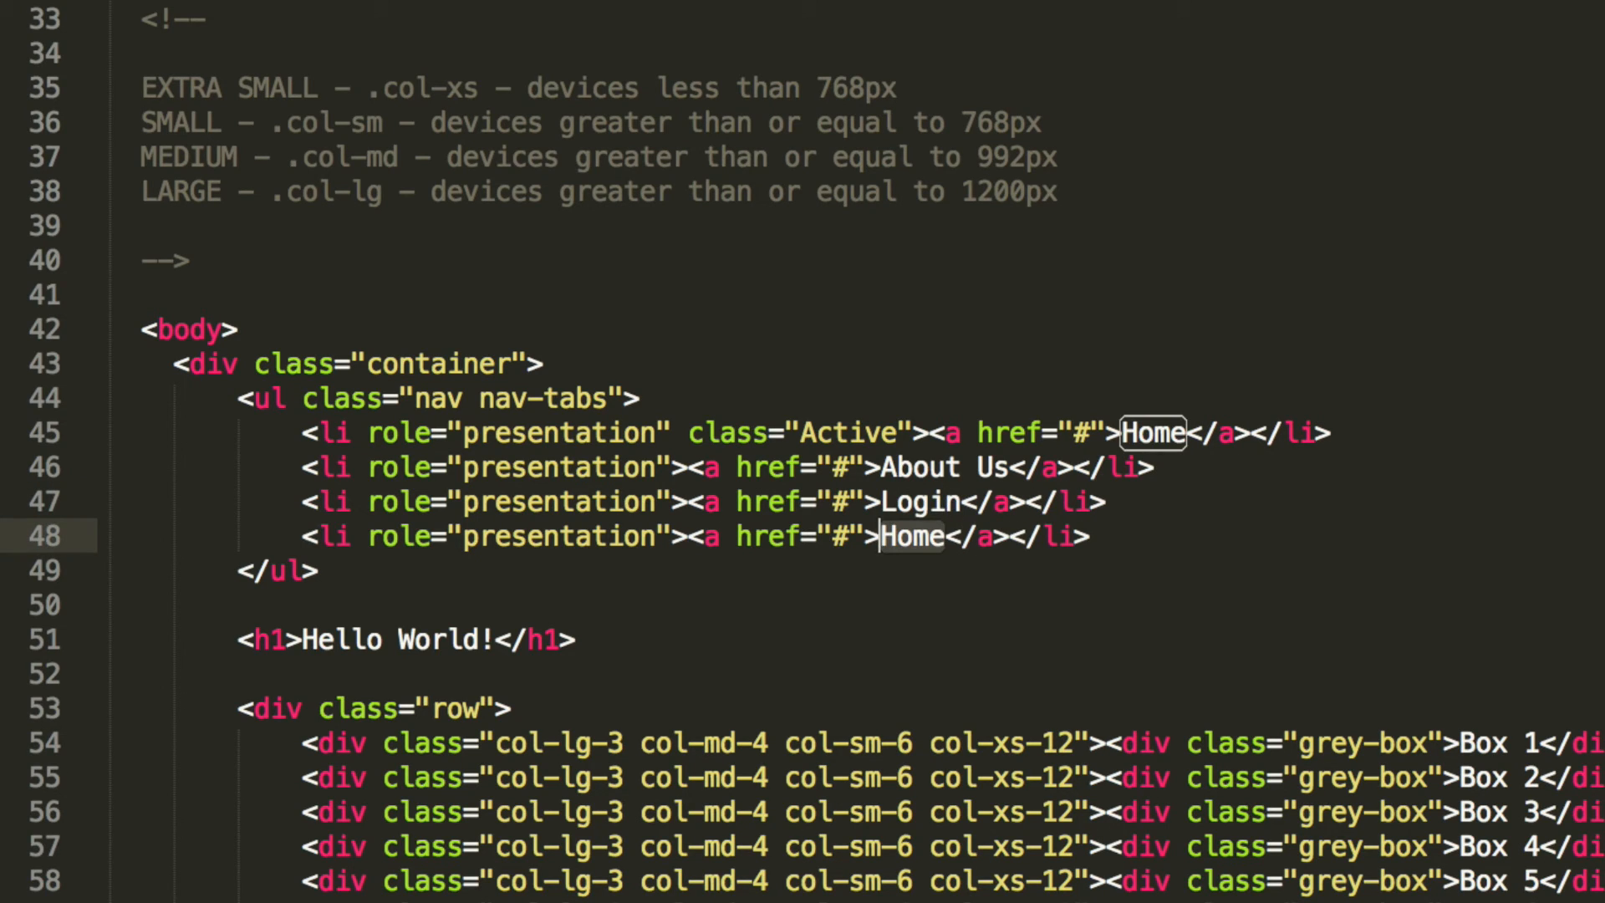
text(Contact Us)
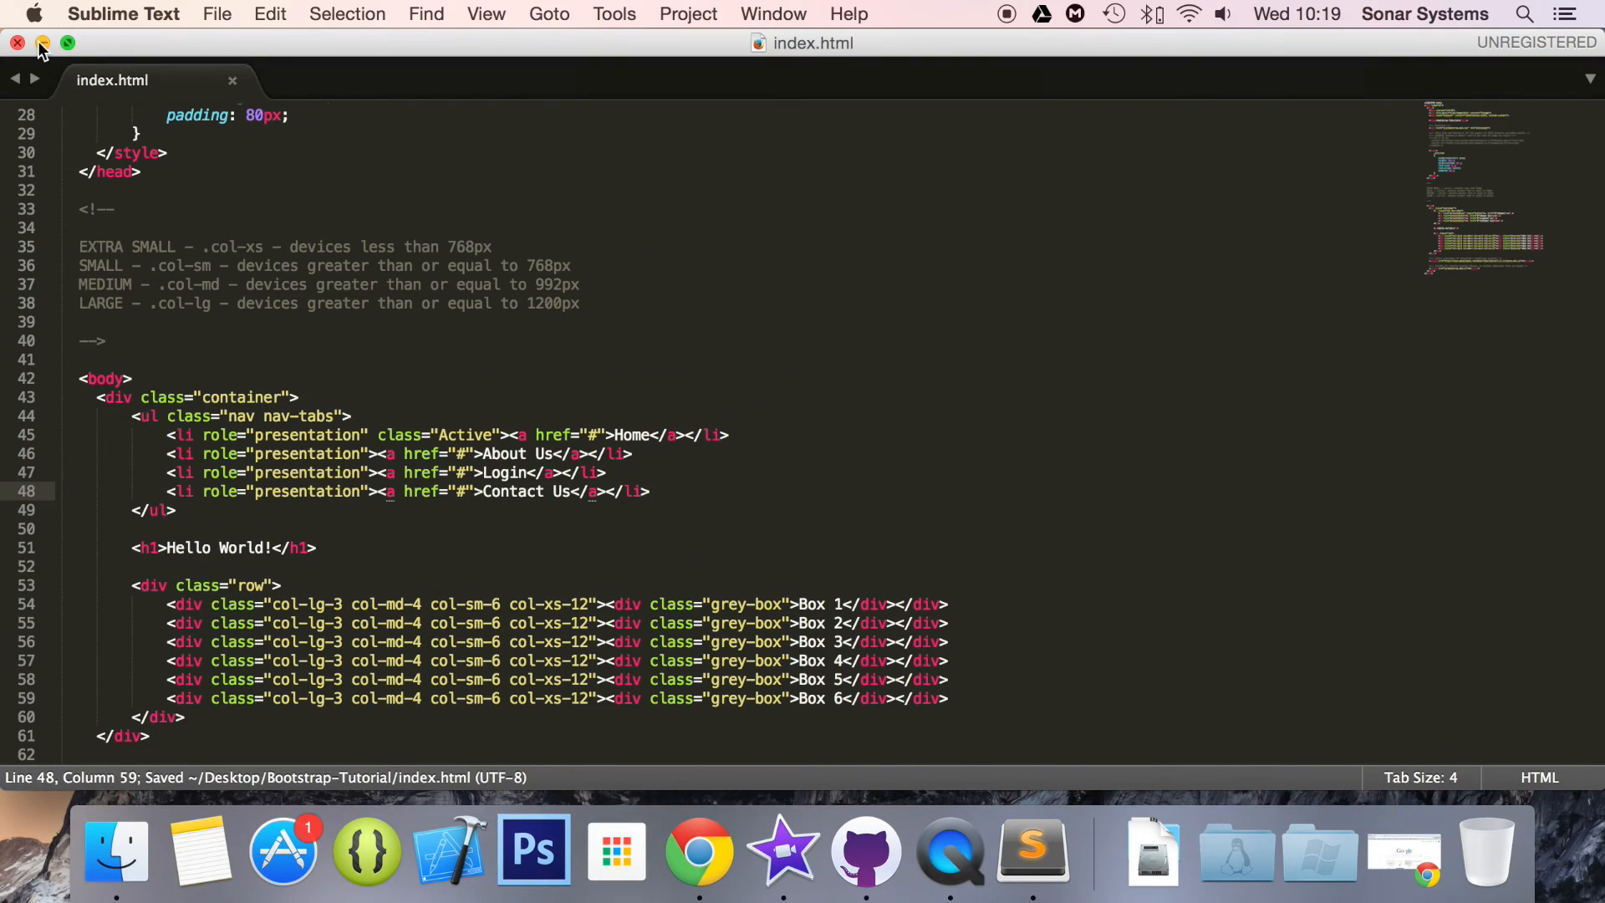
- Minimize Sublime Text to check the nav tabs in Chrome
click(41, 44)
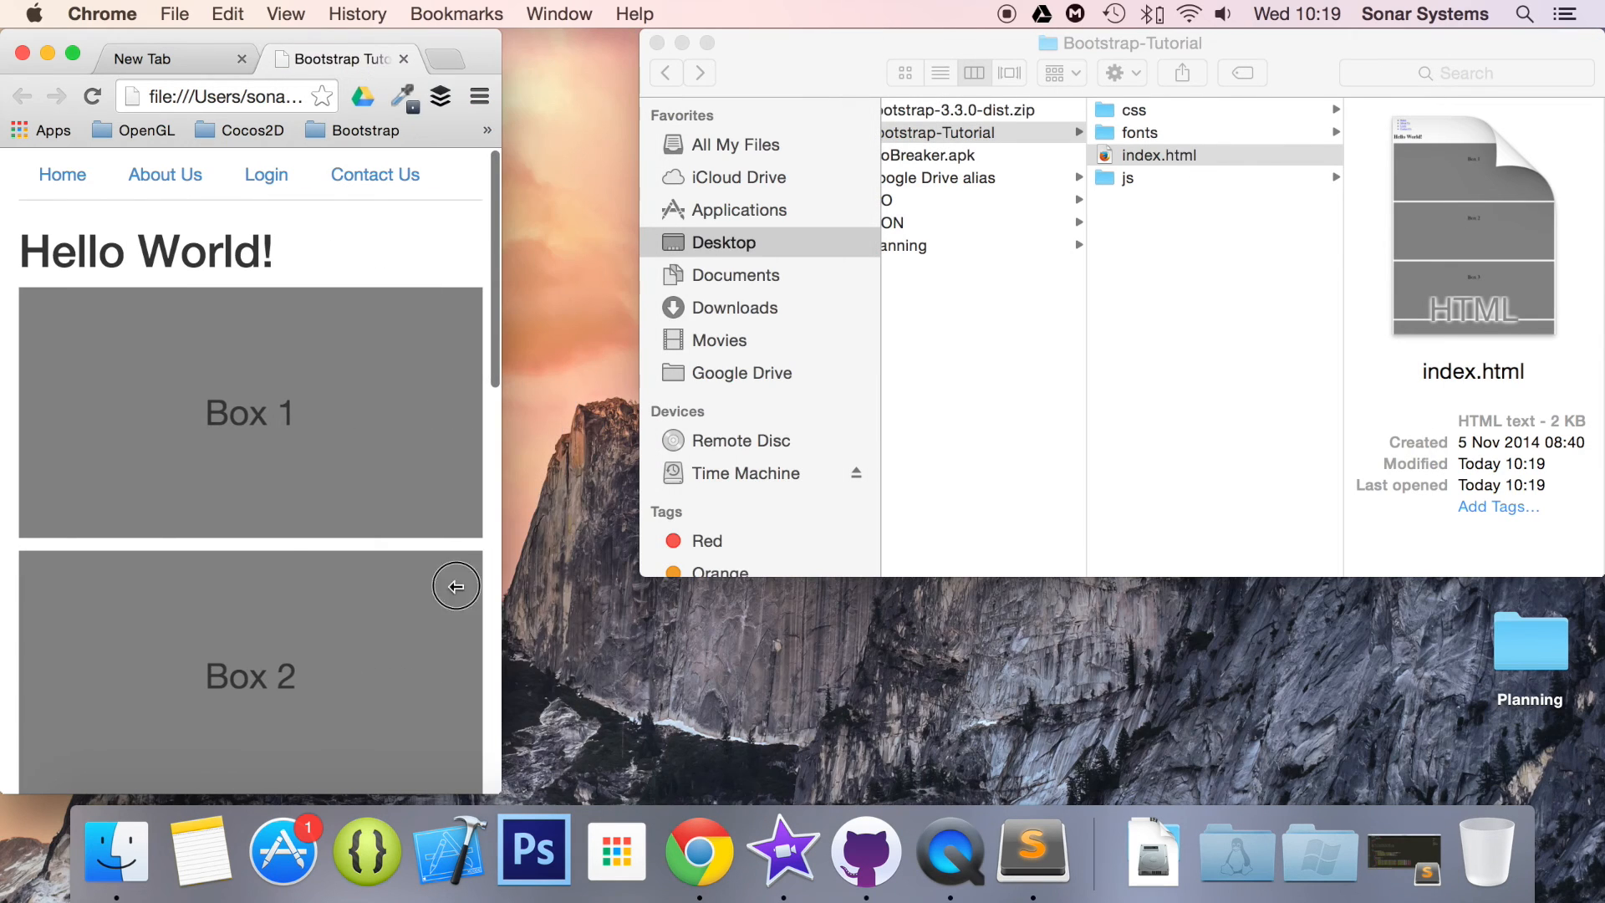
mouse_move(147, 493)
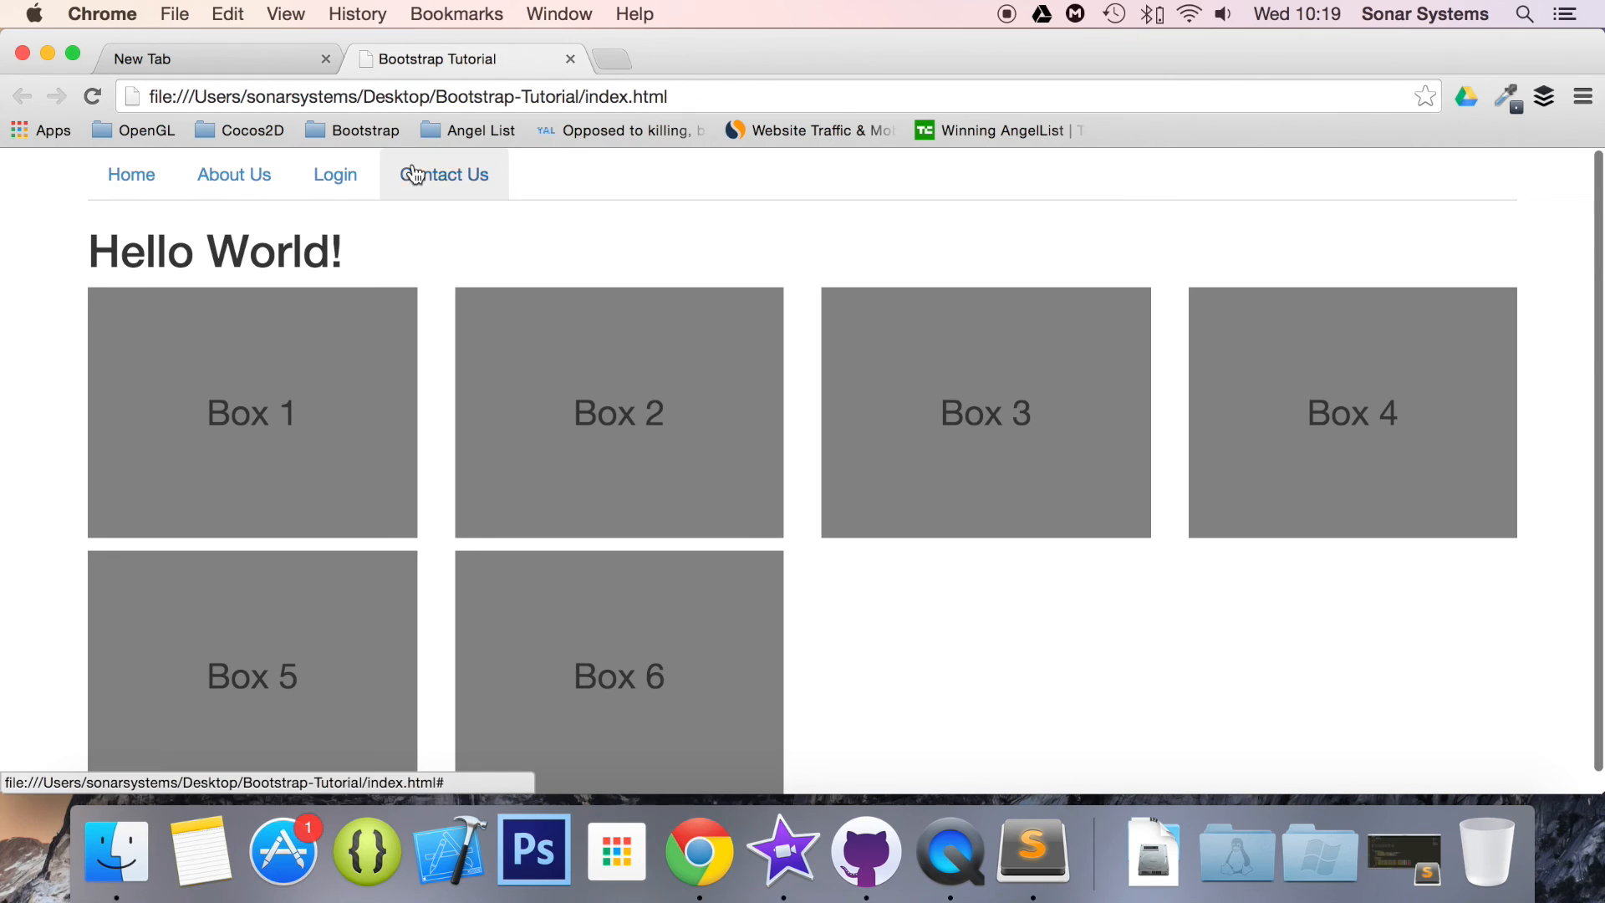
mouse_move(507, 224)
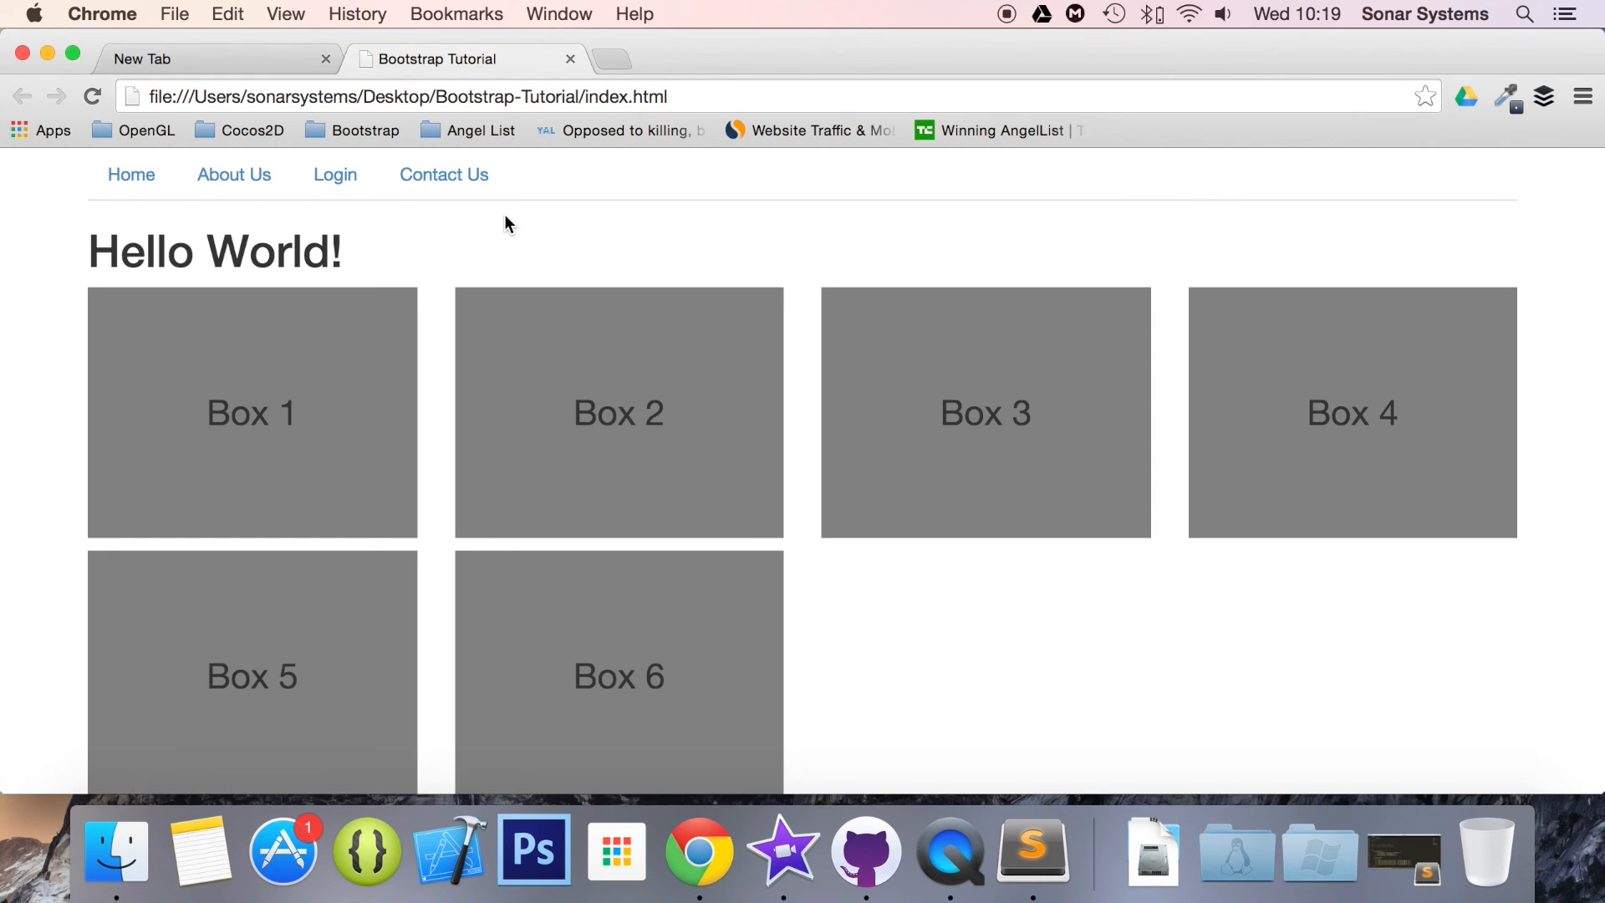